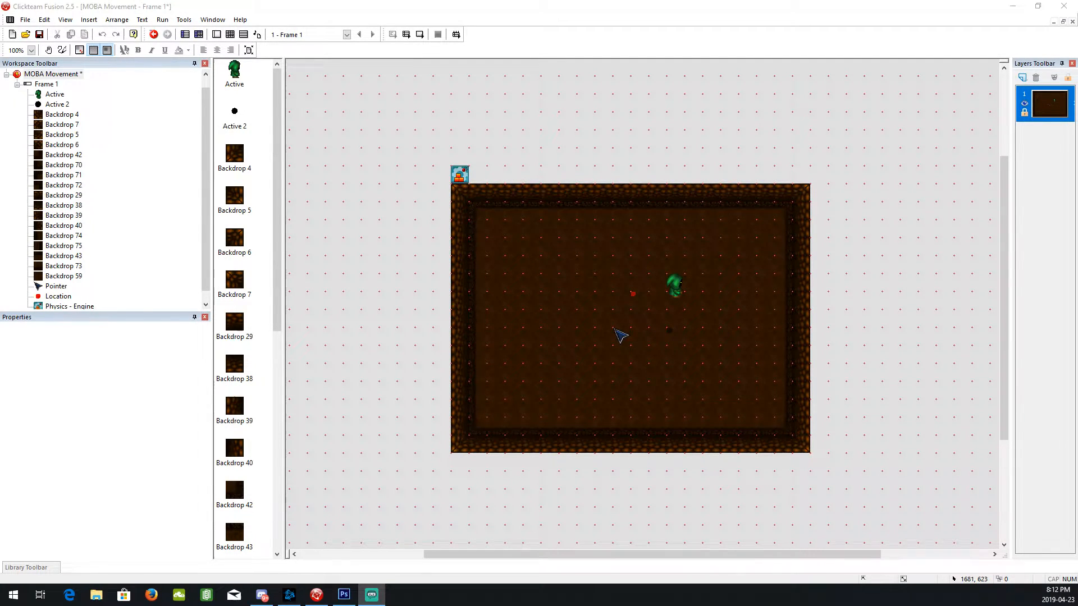
mouse_move(942, 470)
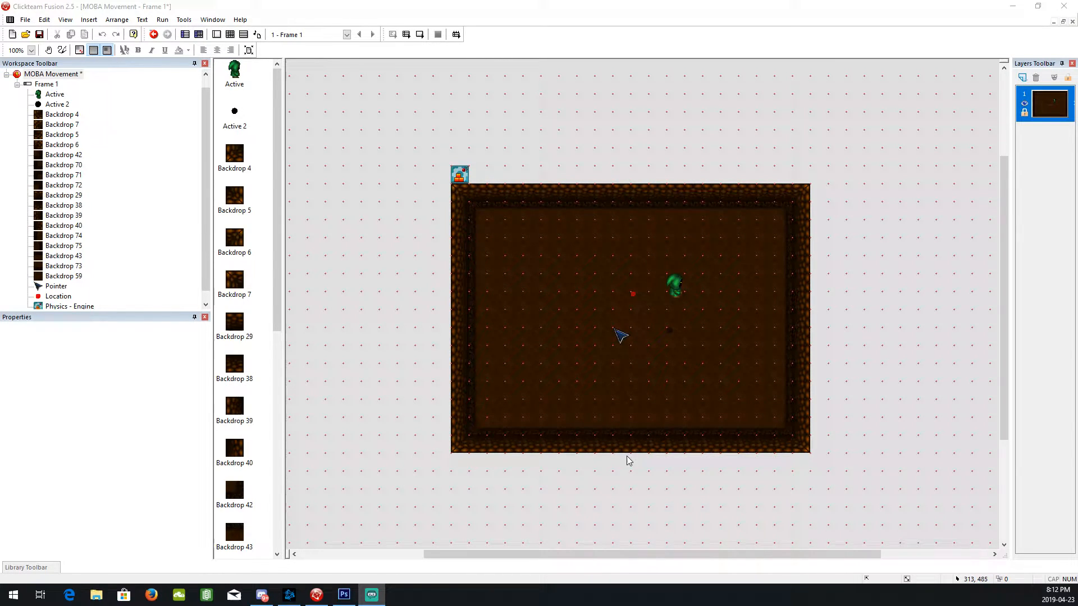
mouse_move(599, 508)
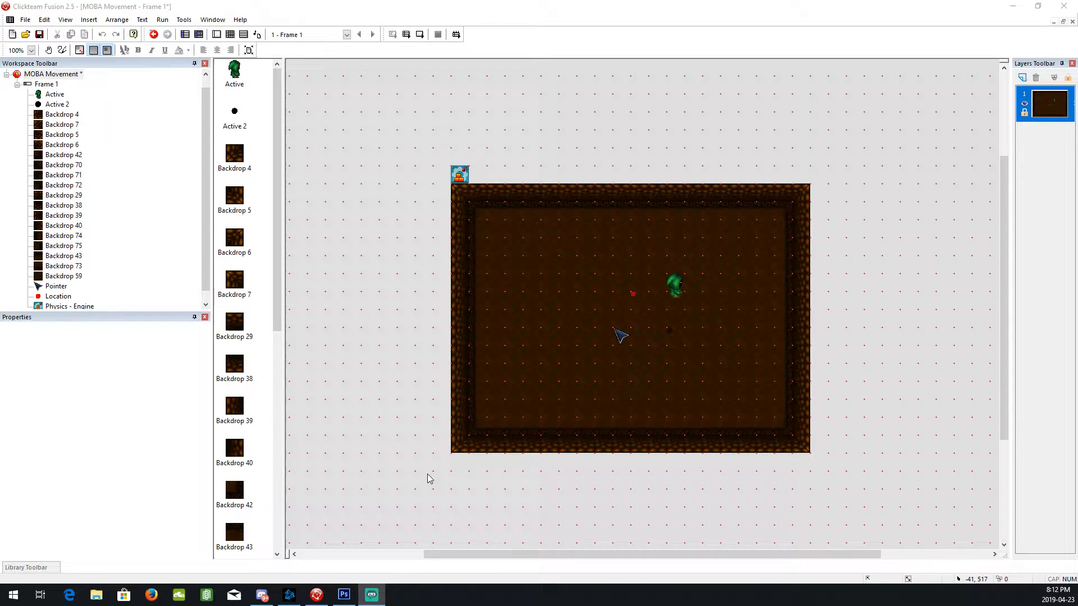
mouse_move(684, 469)
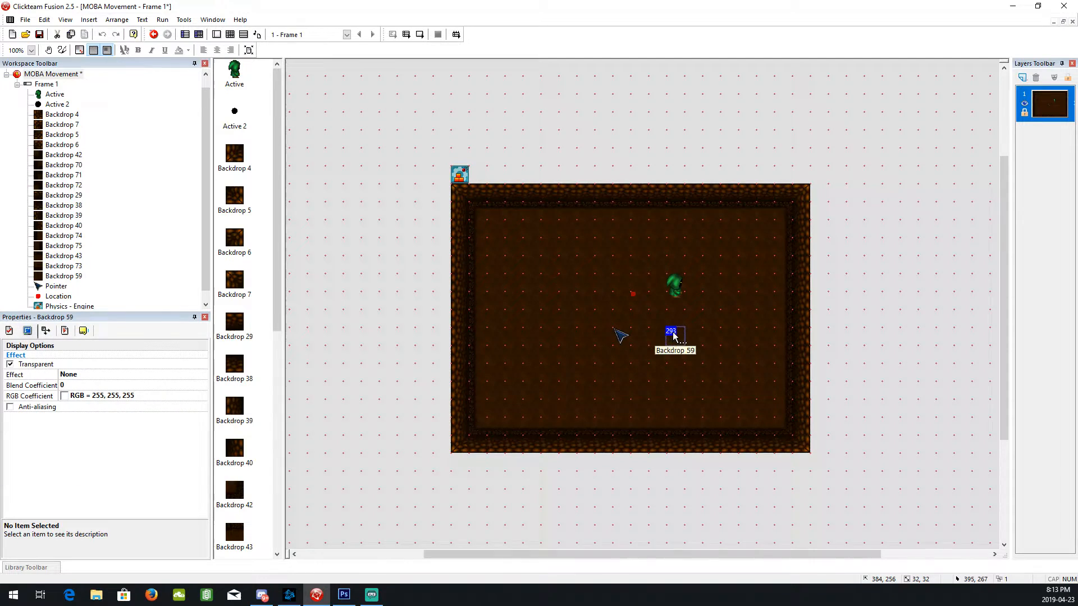
Select the ball (Active 2) and review its density, friction and gravity scale movement settings.
left_click(580, 330)
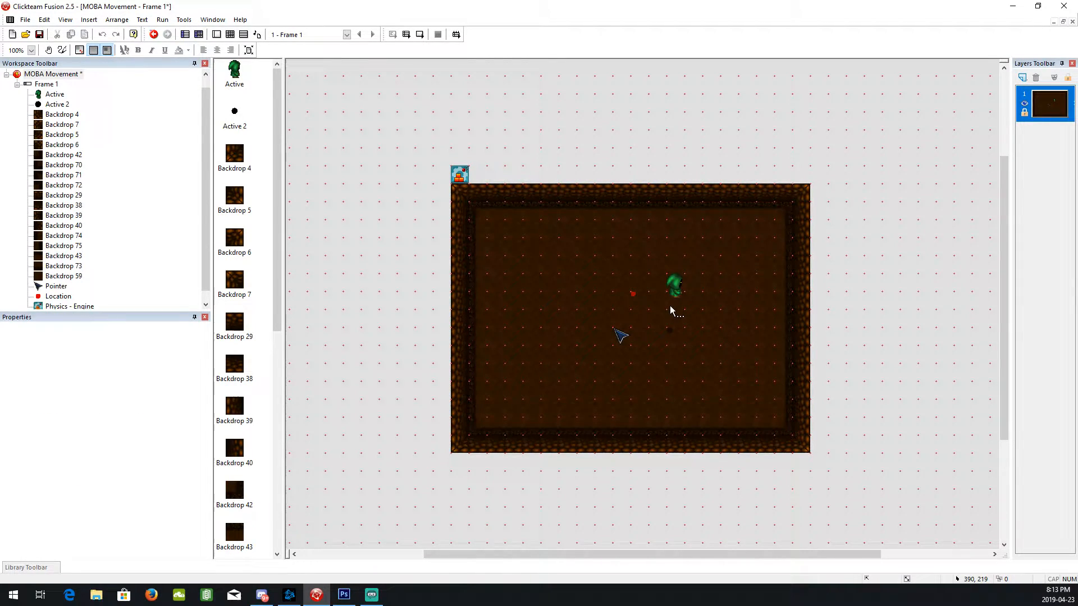
mouse_move(676, 301)
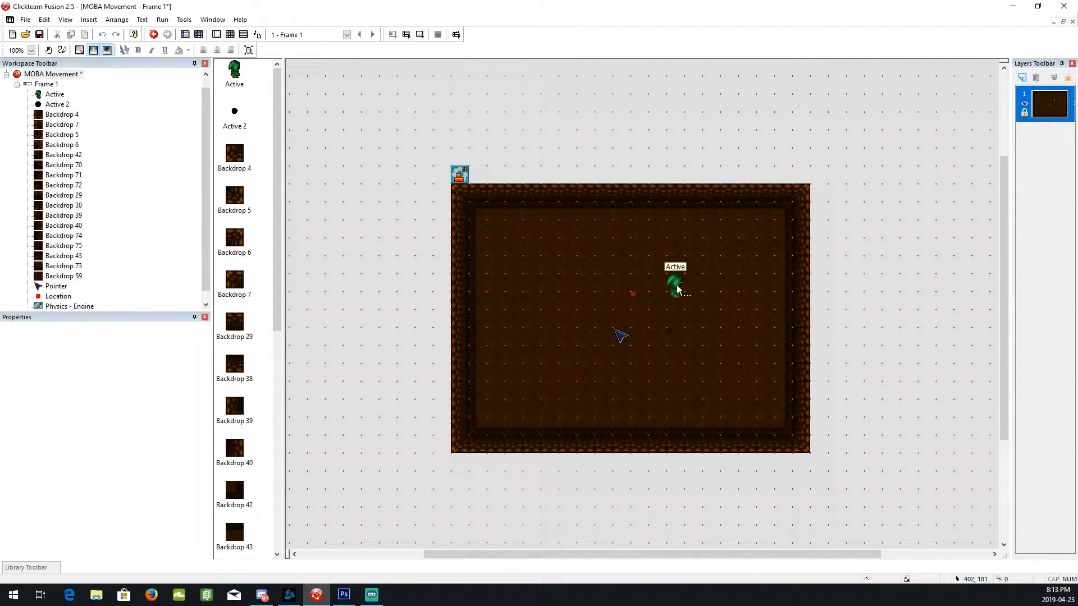
mouse_move(492, 453)
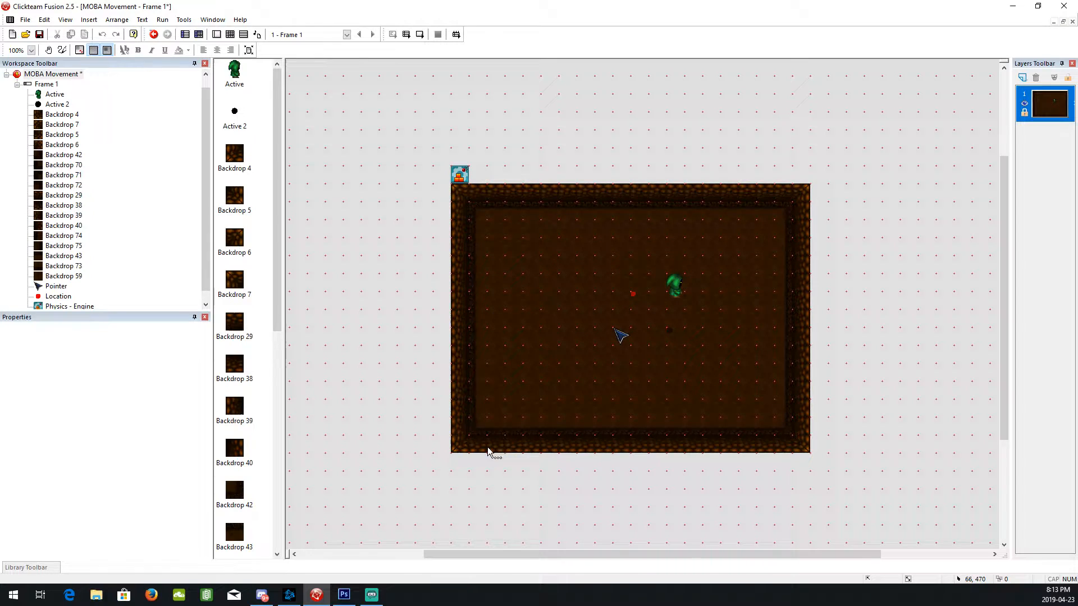
mouse_move(608, 409)
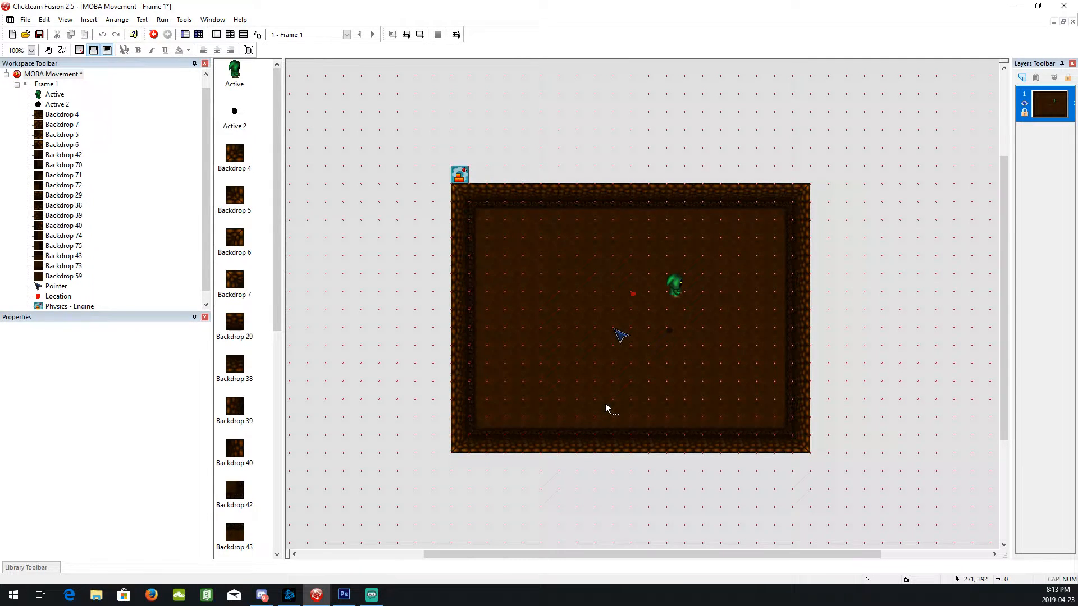
mouse_move(671, 337)
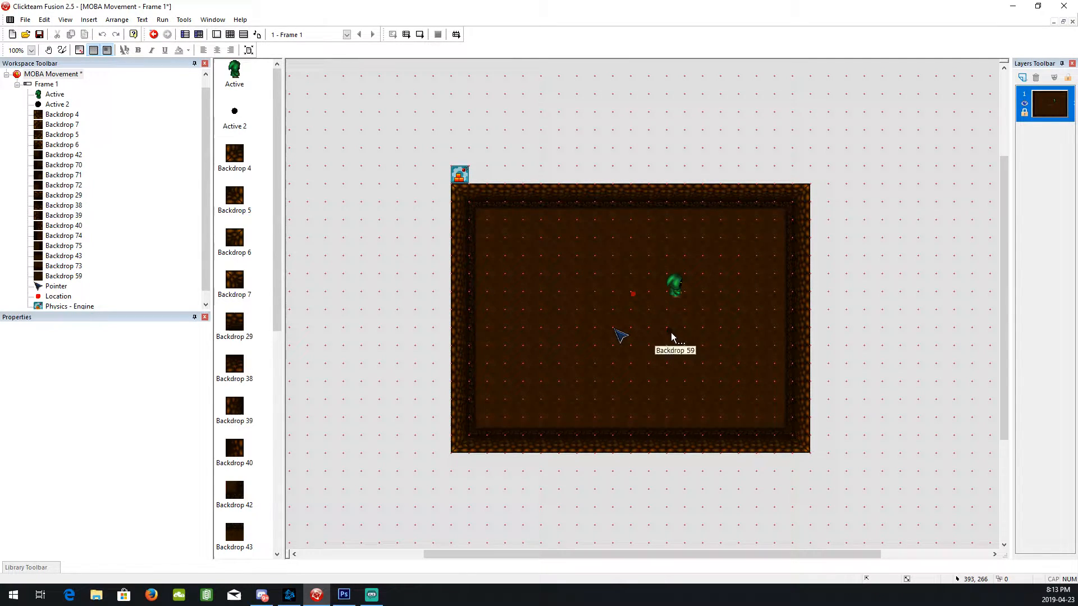
mouse_move(671, 337)
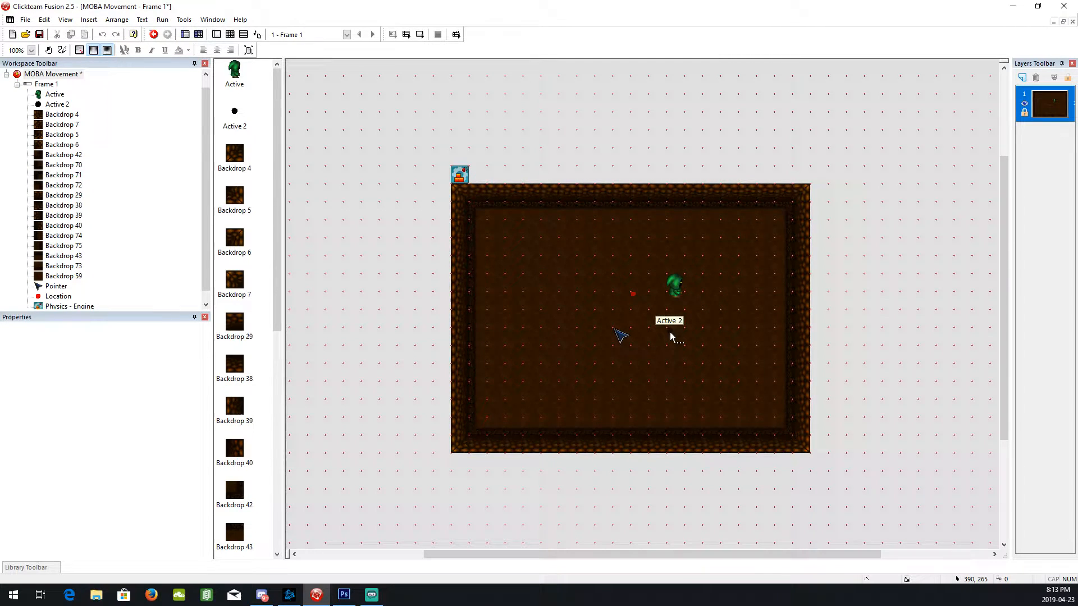
left_click(670, 337)
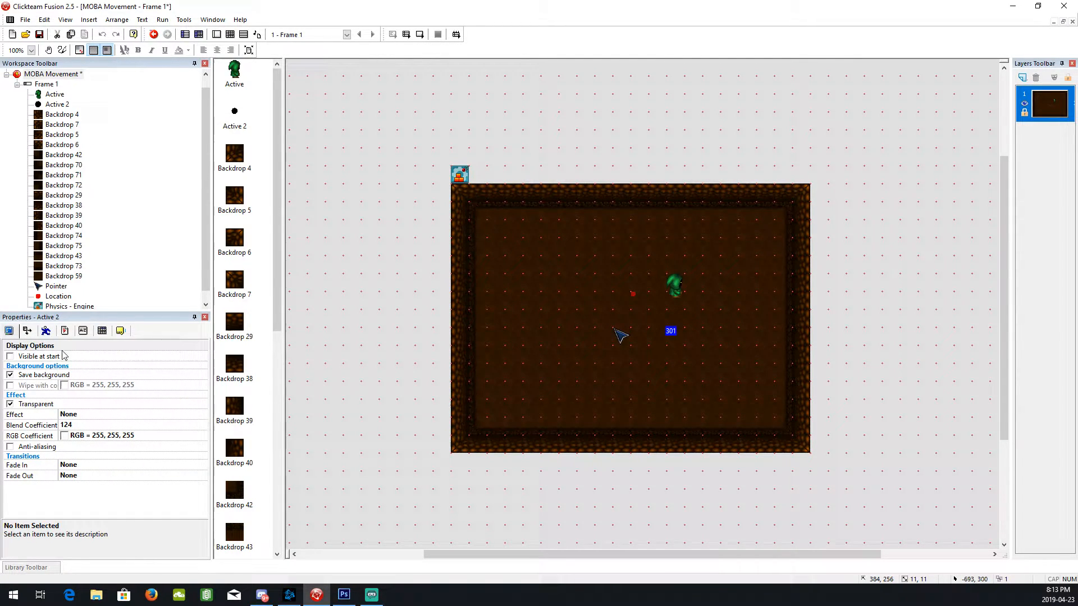
mouse_move(463, 175)
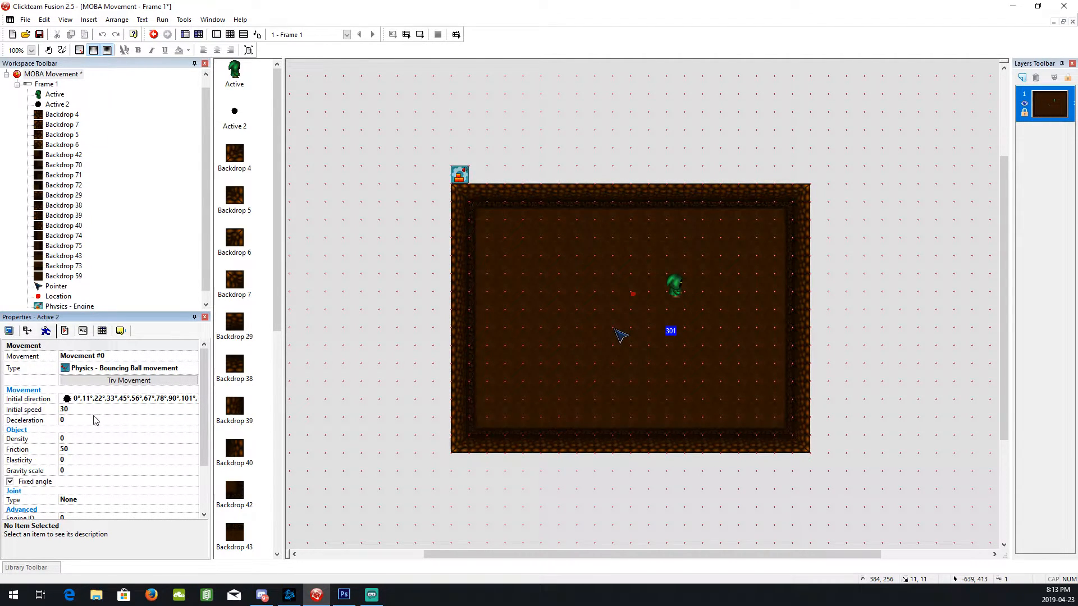
mouse_move(58, 479)
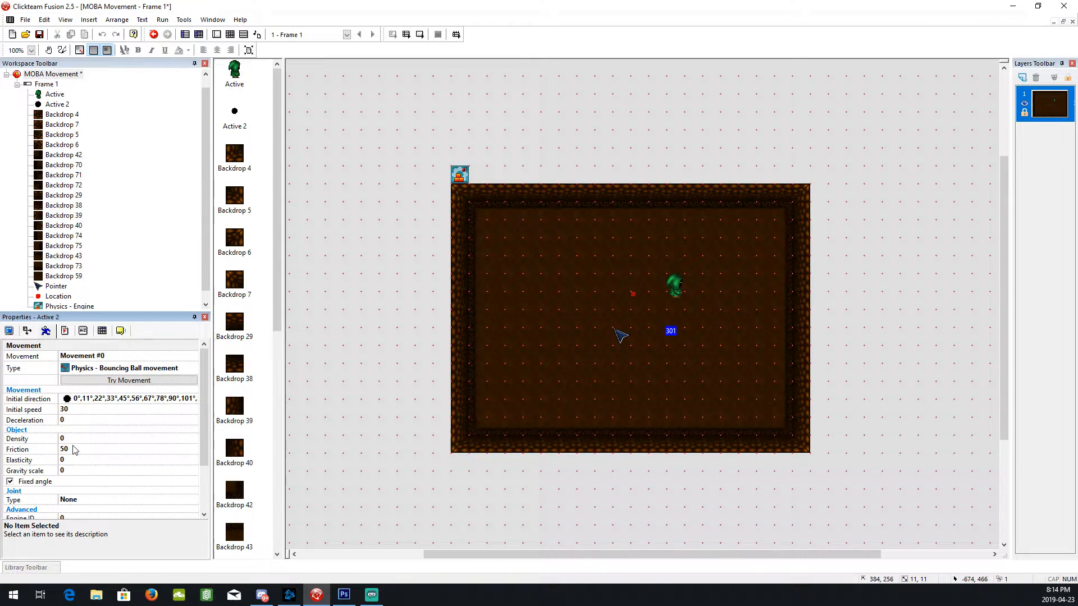
left_click(17, 438)
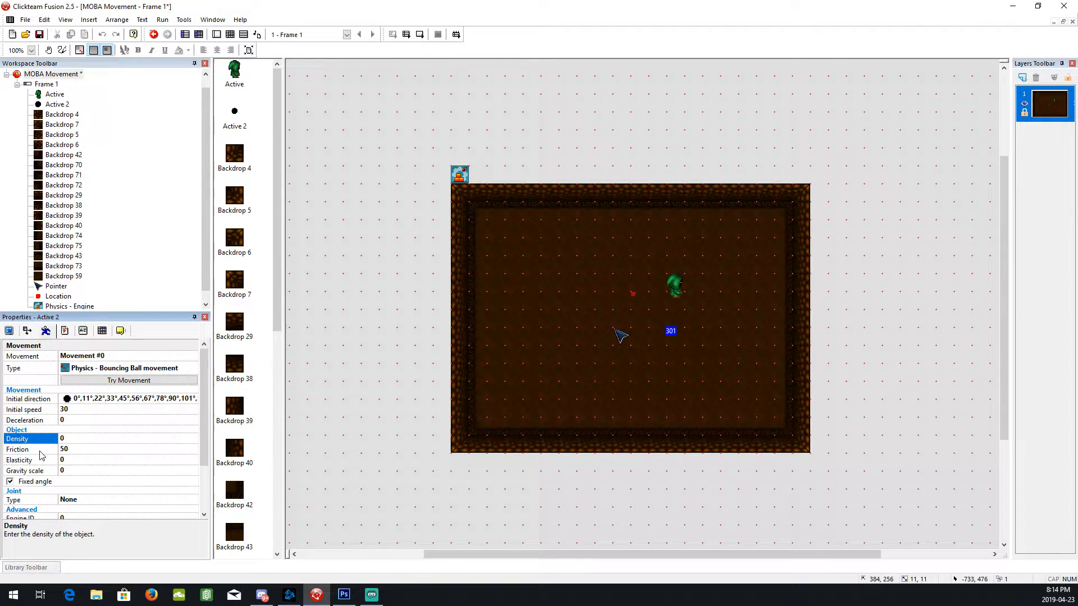
left_click(17, 449)
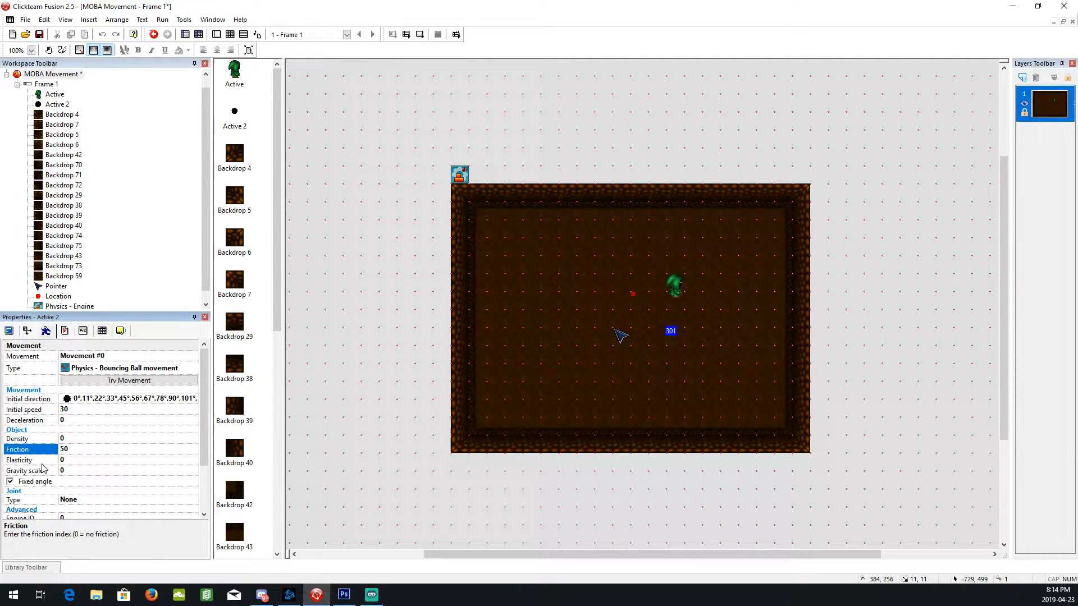
left_click(27, 471)
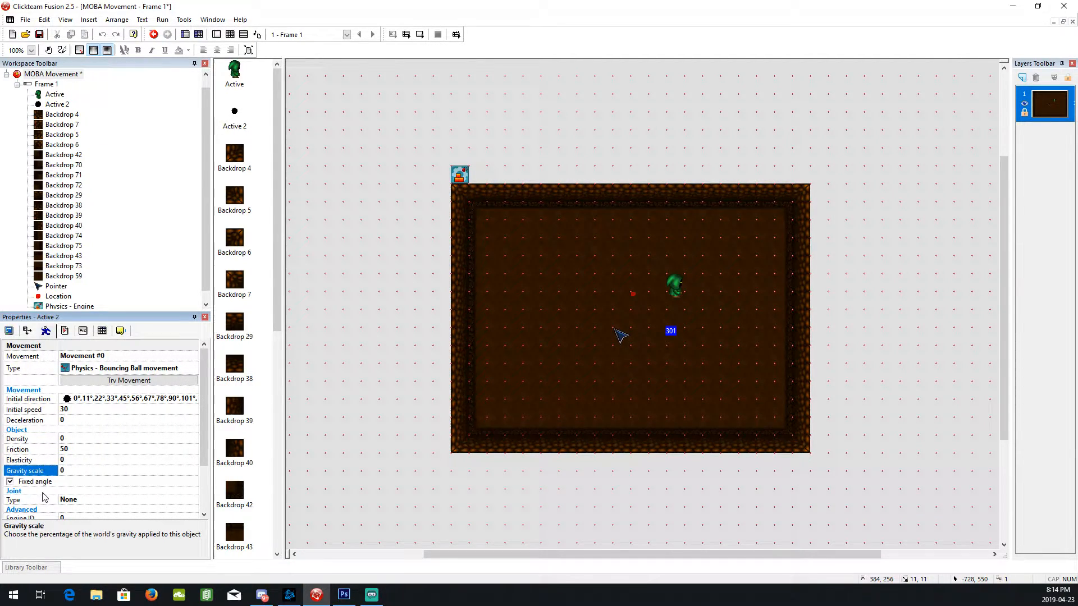
mouse_move(677, 295)
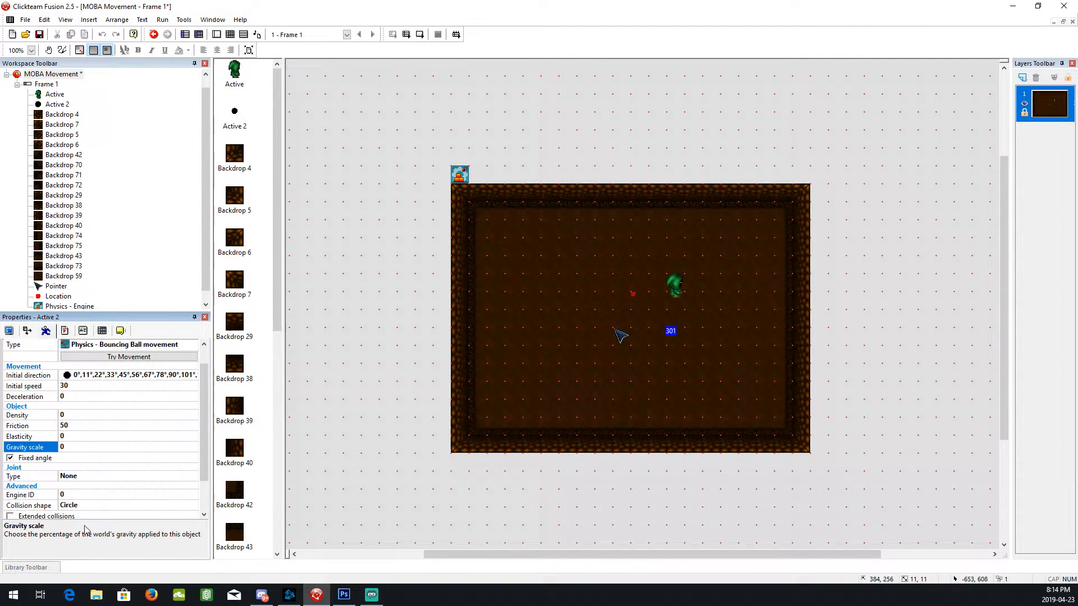
Enable Smooth rotations for the ball's Physics Bouncing Ball movement.
scroll("down", 3)
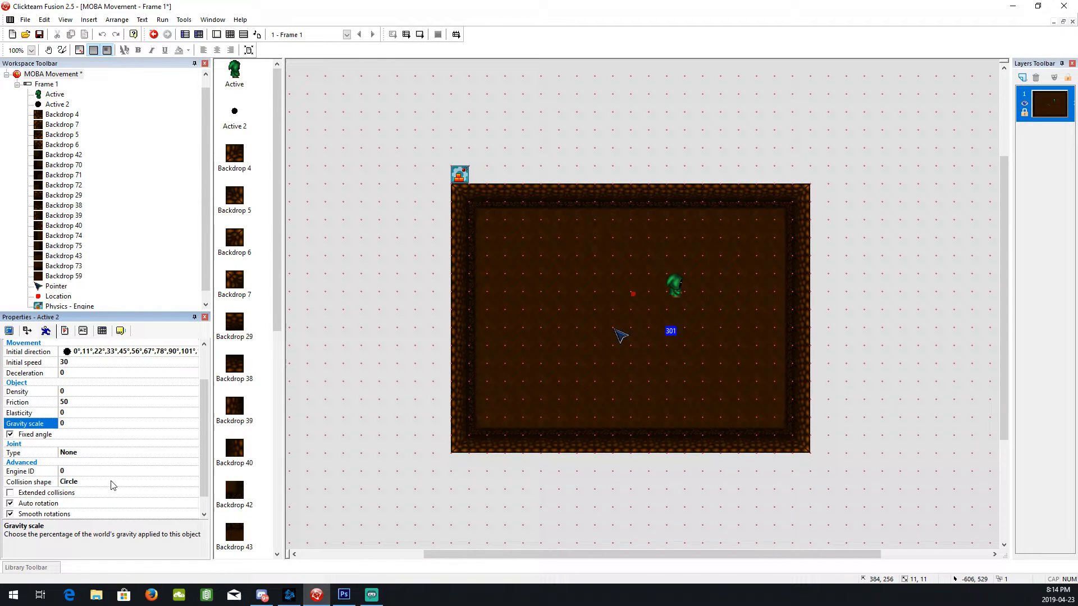
scroll("down", 3)
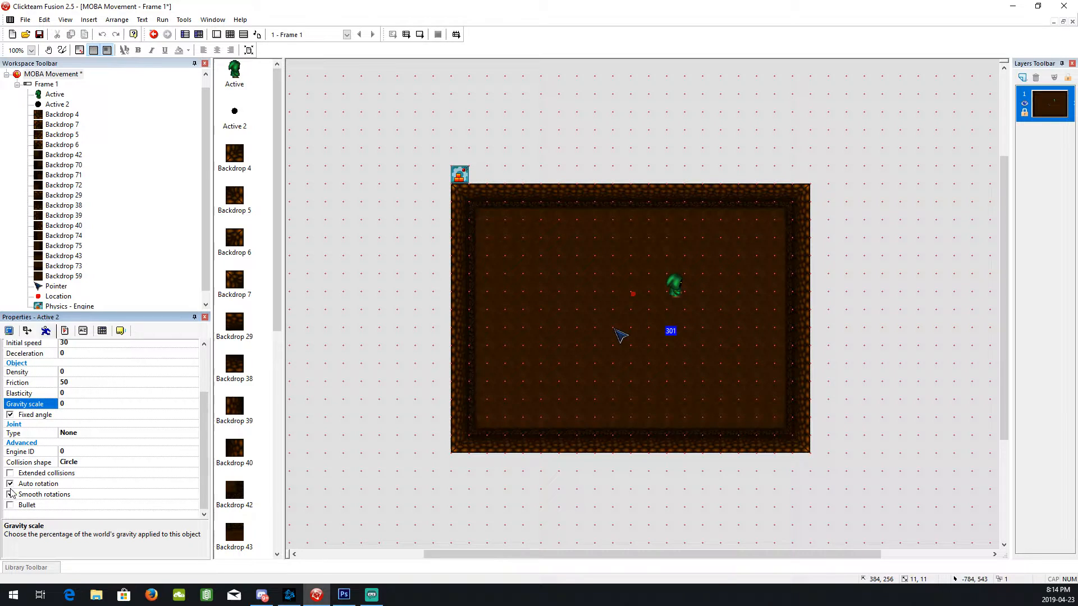
left_click(10, 494)
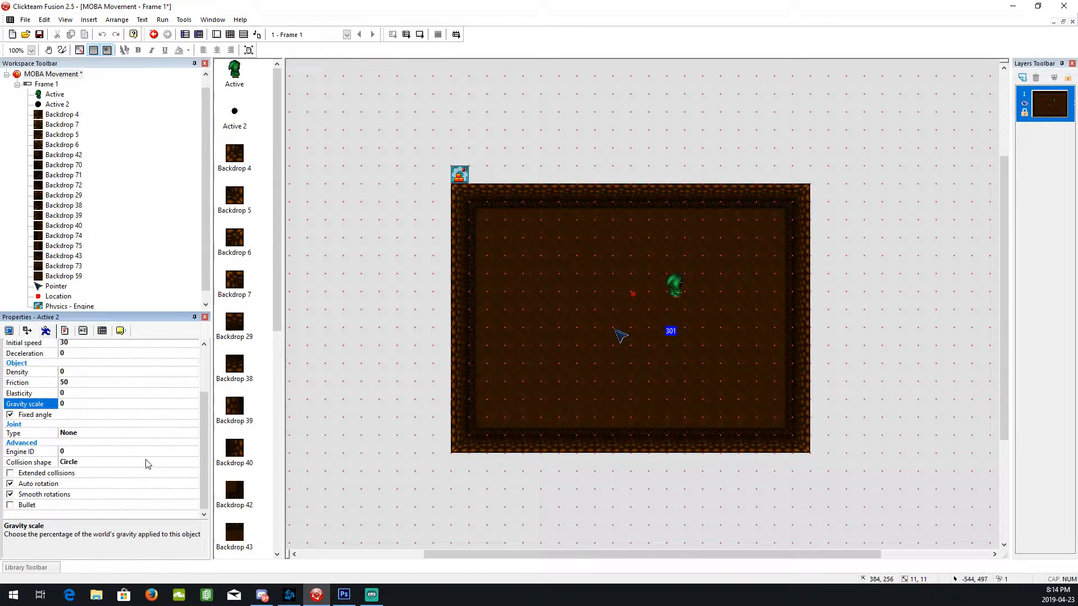
mouse_move(158, 413)
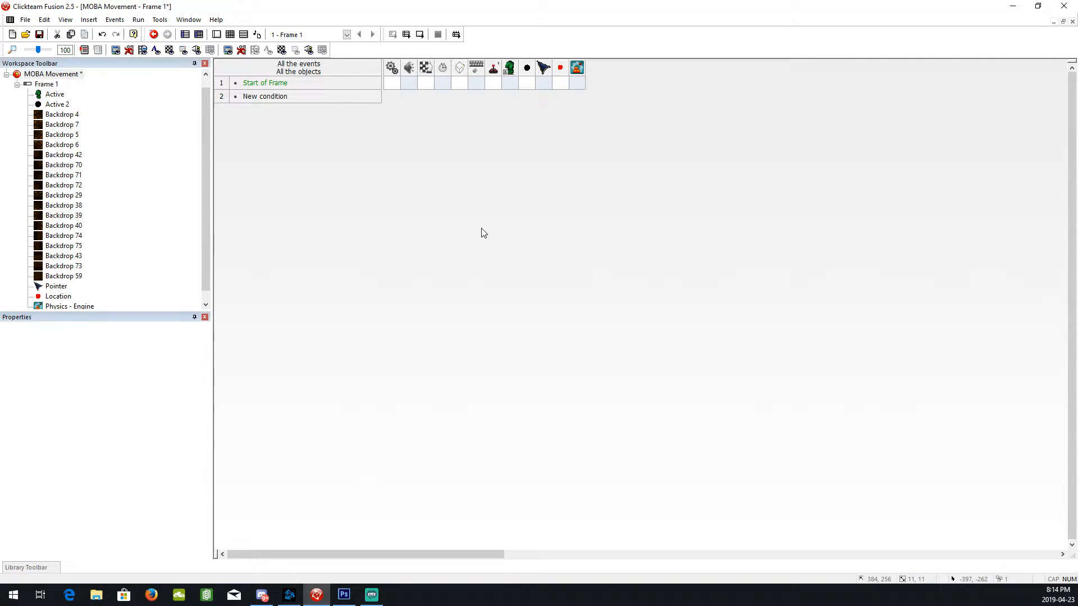
Give the Start of Frame event a Location action placing the marker relative to the ball.
double_click(265, 82)
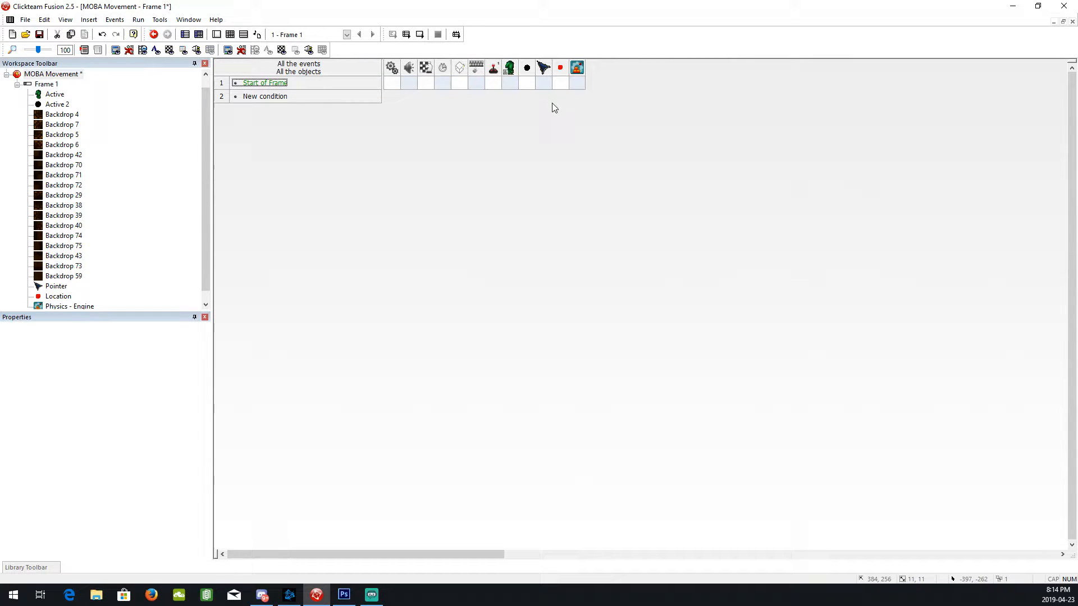
left_click(559, 82)
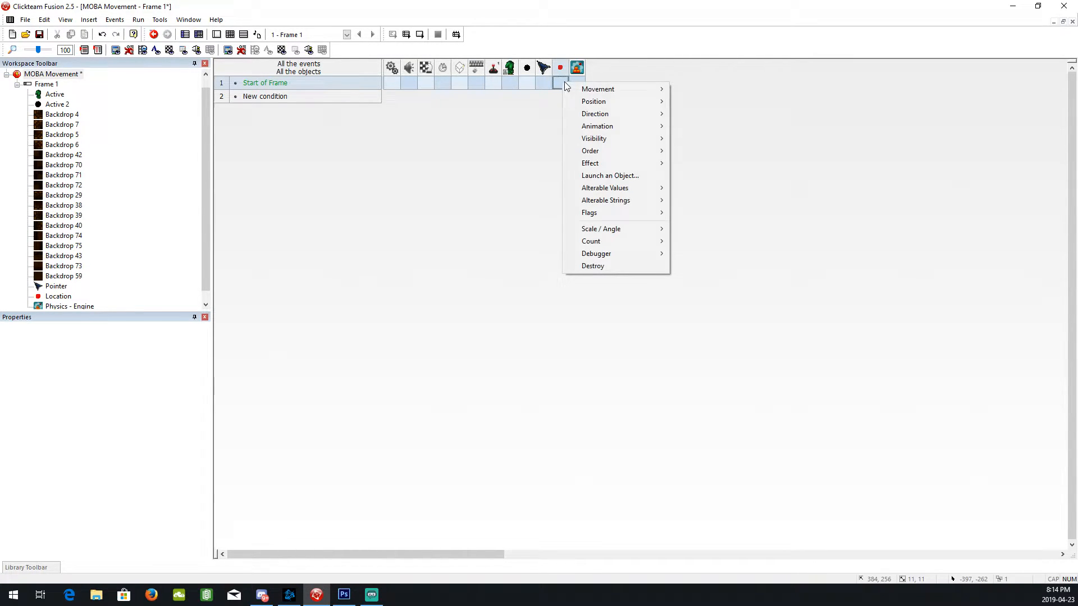
mouse_move(611, 101)
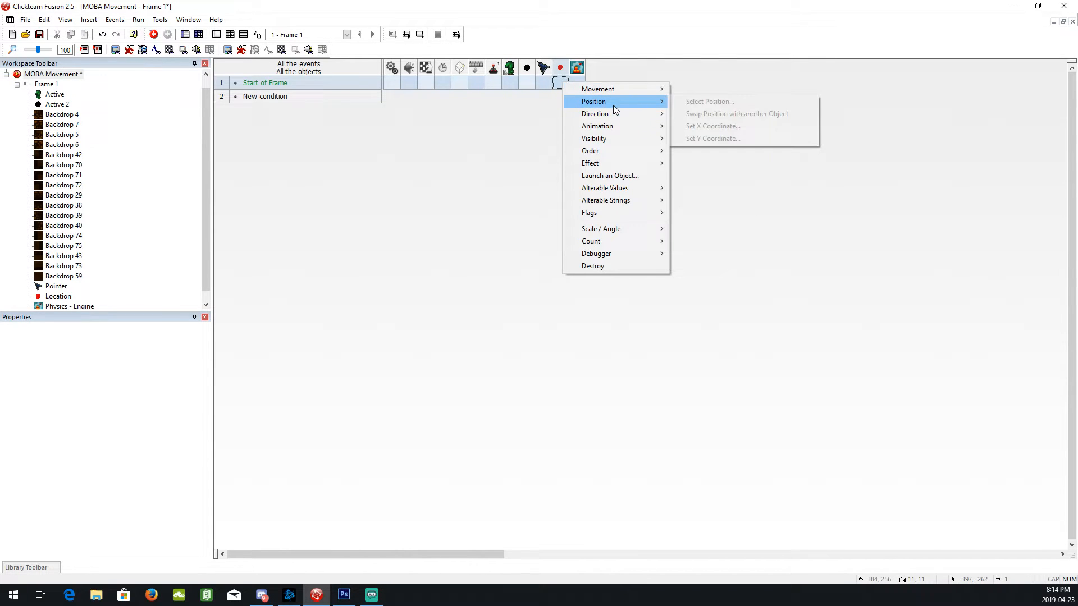
left_click(709, 101)
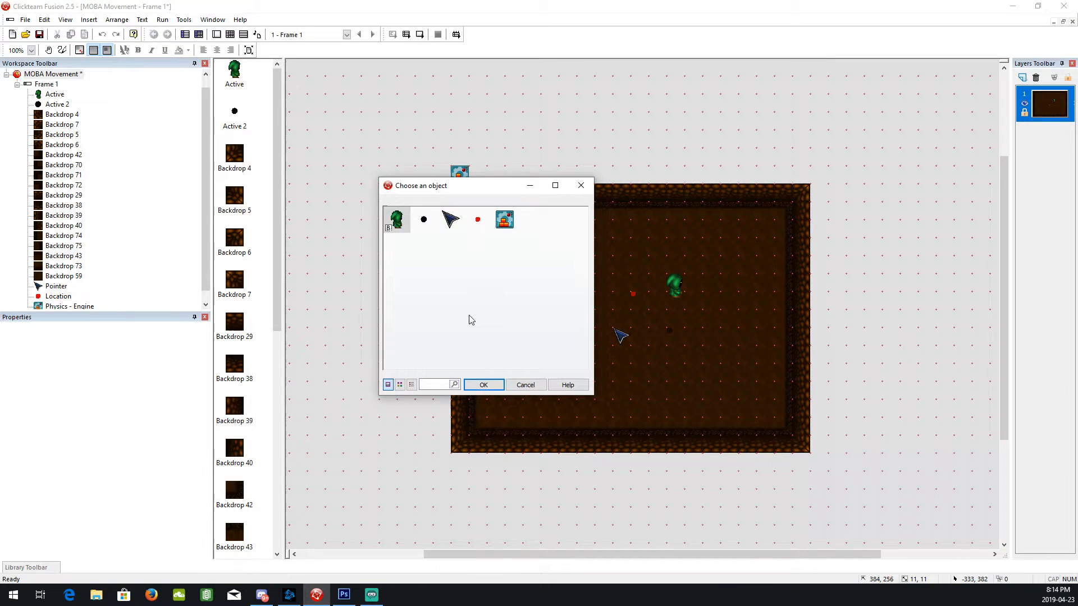
mouse_move(423, 219)
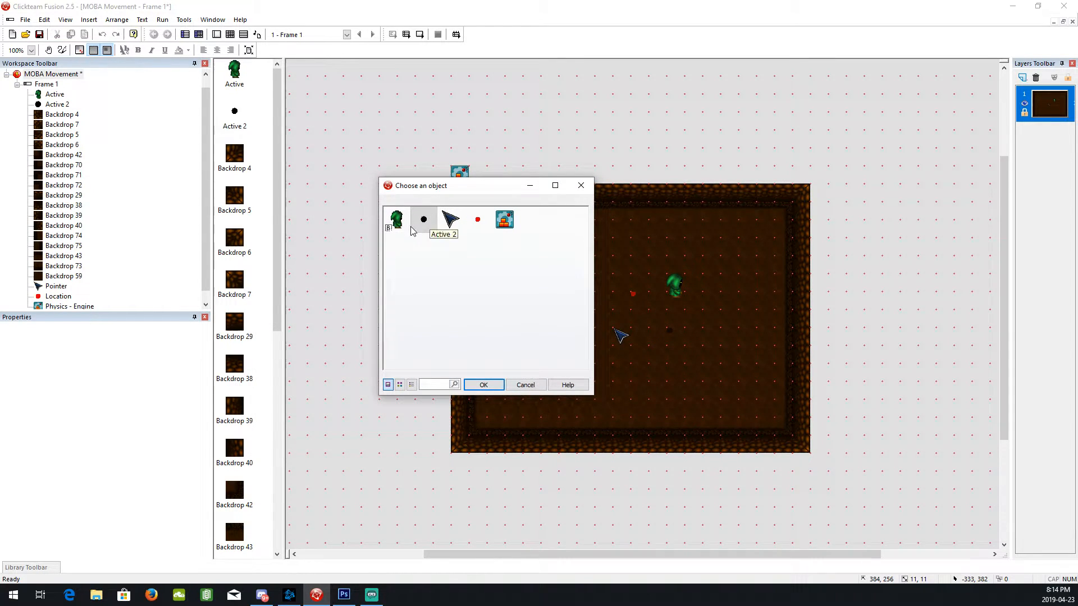
left_click(482, 384)
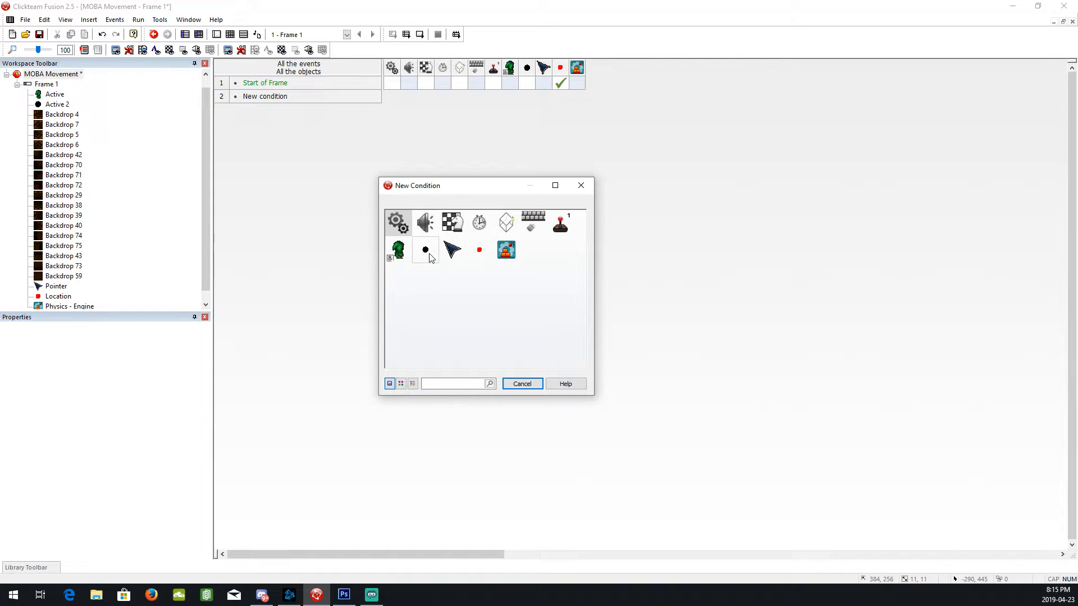
Begin a condition testing the ball colliding with another object.
left_click(425, 250)
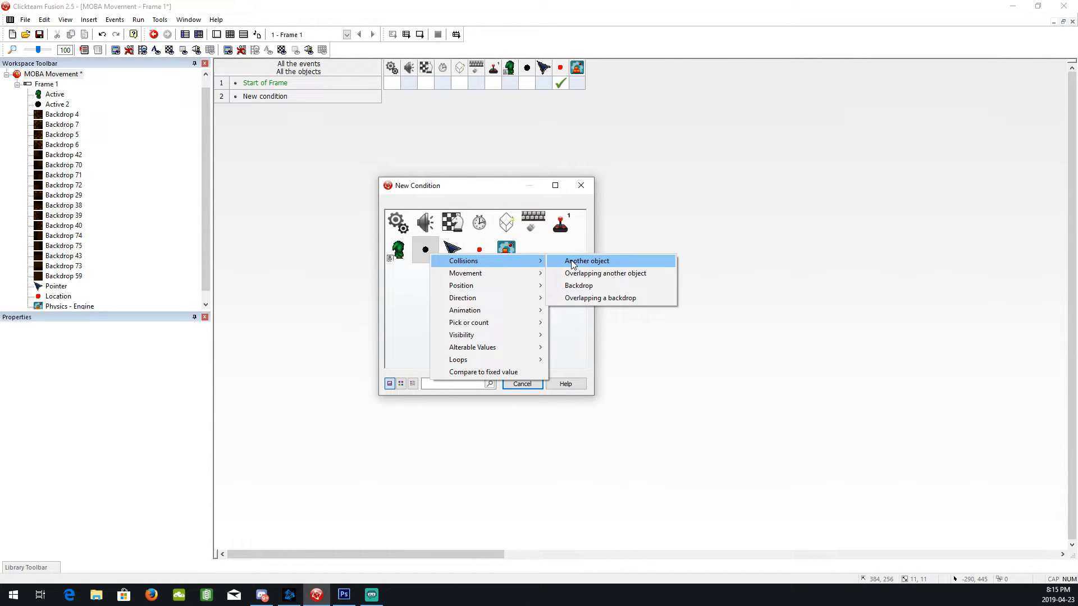
left_click(586, 260)
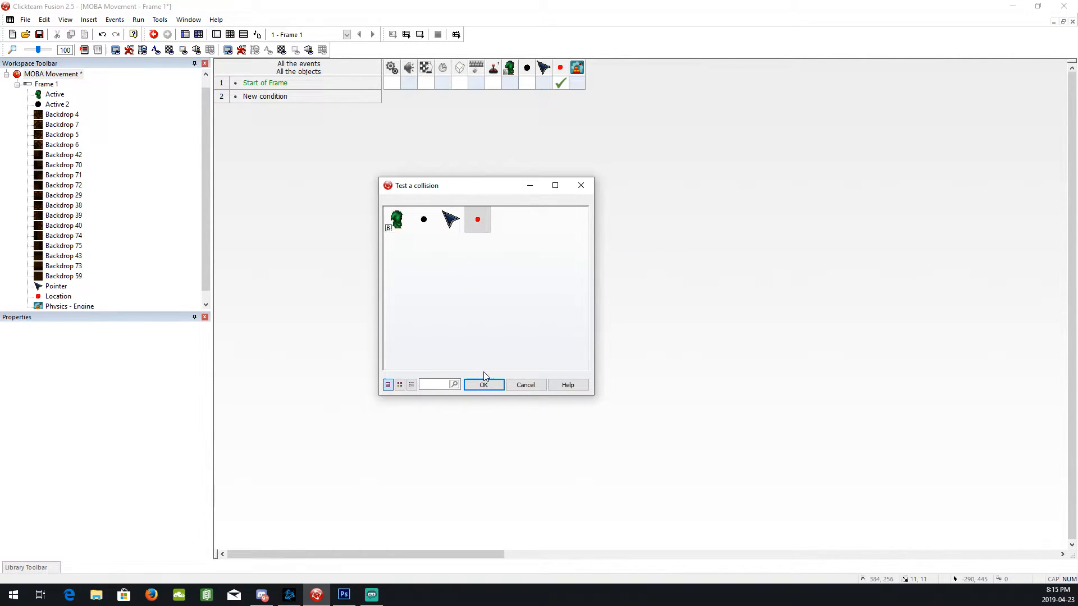
Confirm the Location marker as the ball's collision target, creating event 2.
left_click(483, 385)
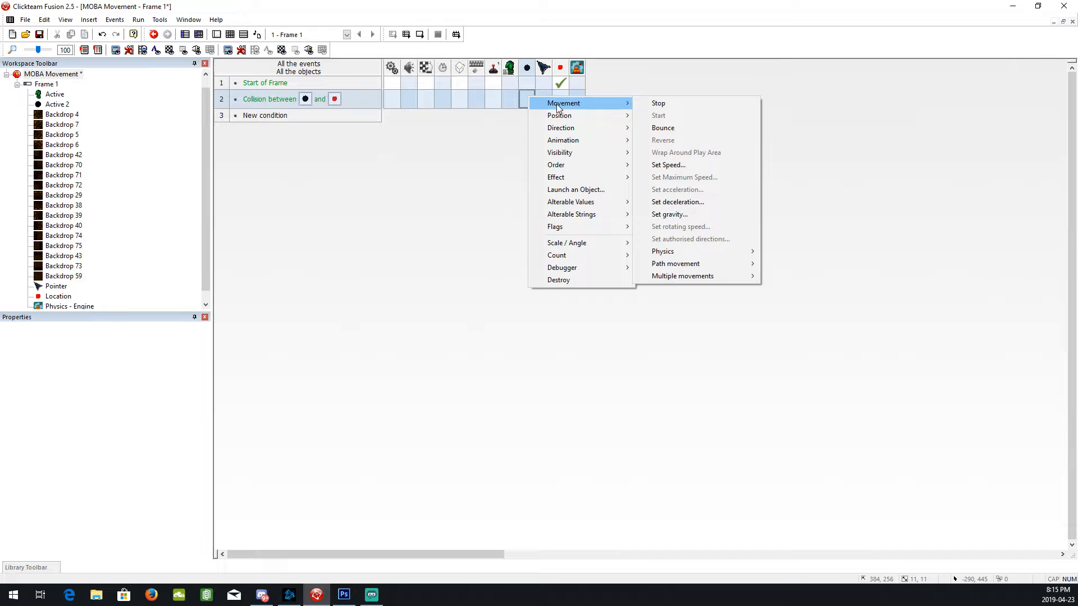
mouse_move(658, 104)
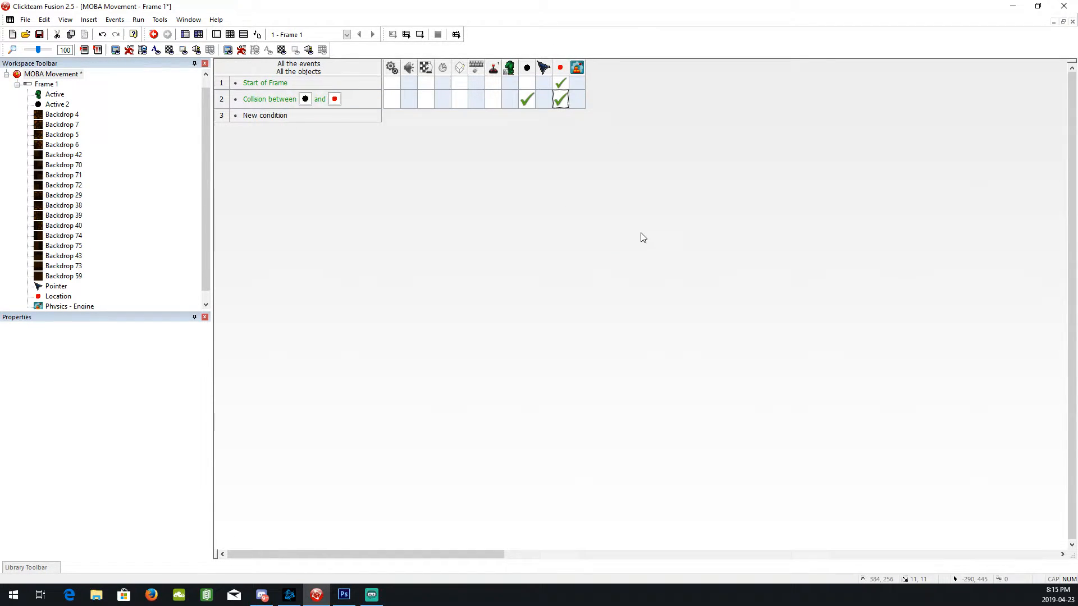
mouse_move(415, 528)
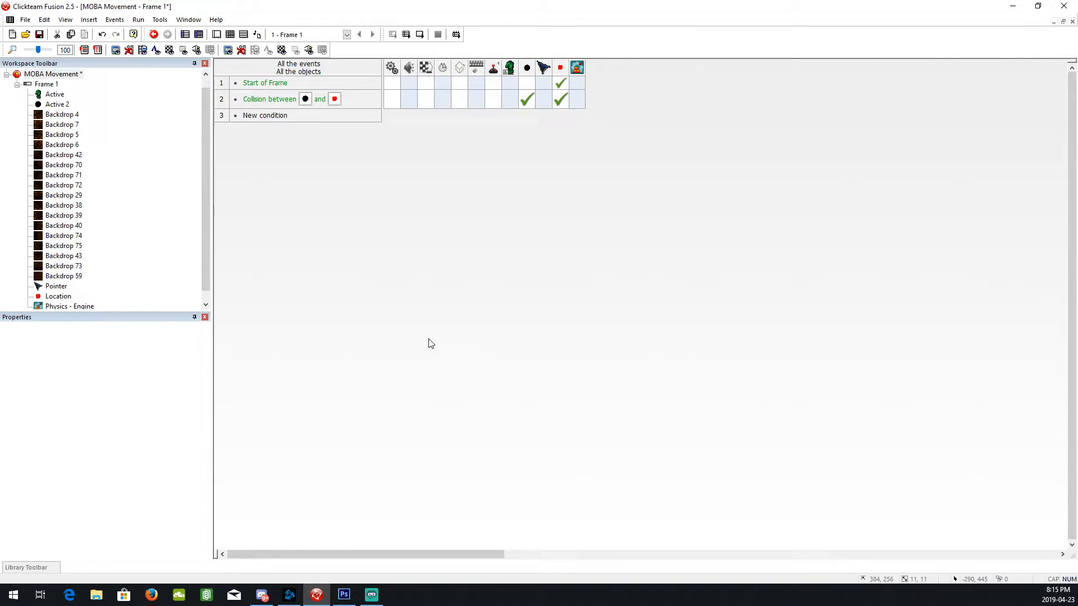
mouse_move(341, 540)
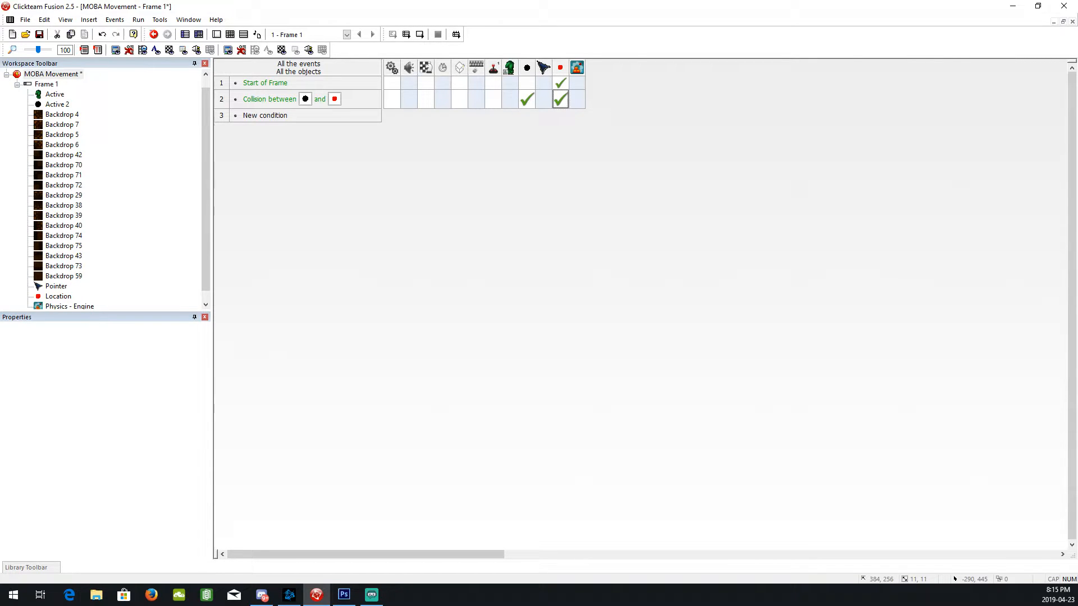
mouse_move(824, 142)
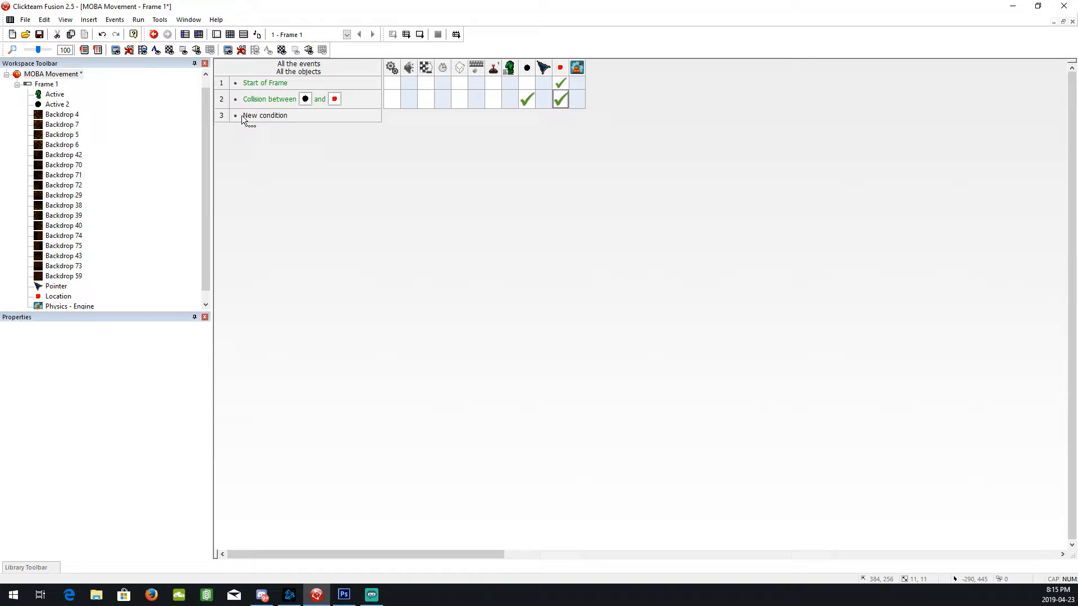
Add a ball-collides-with-background event and start a position action for the ball.
left_click(265, 114)
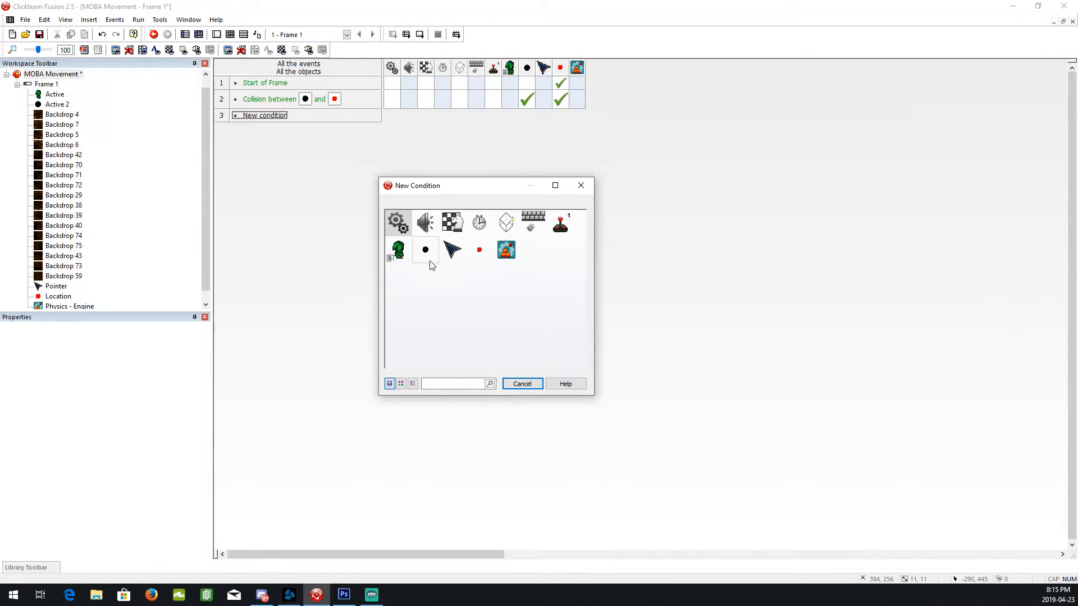
left_click(424, 250)
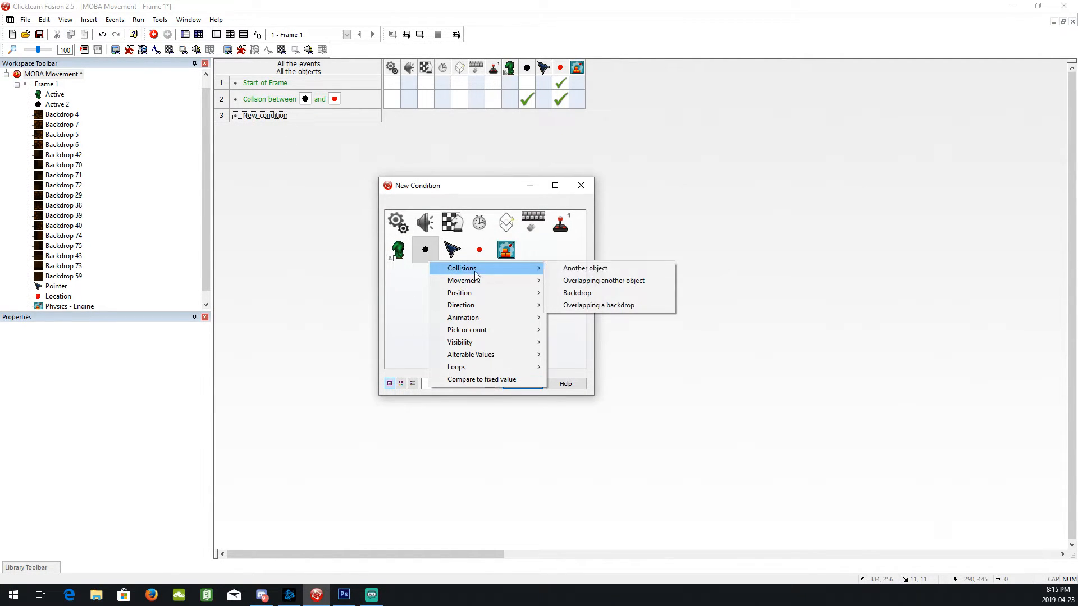
mouse_move(585, 269)
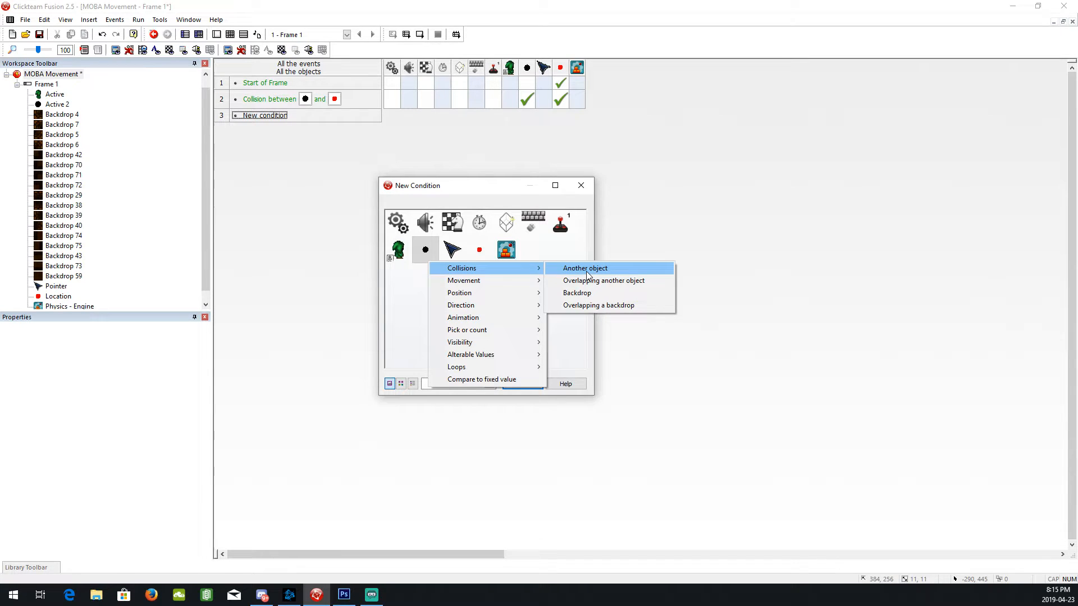
left_click(576, 293)
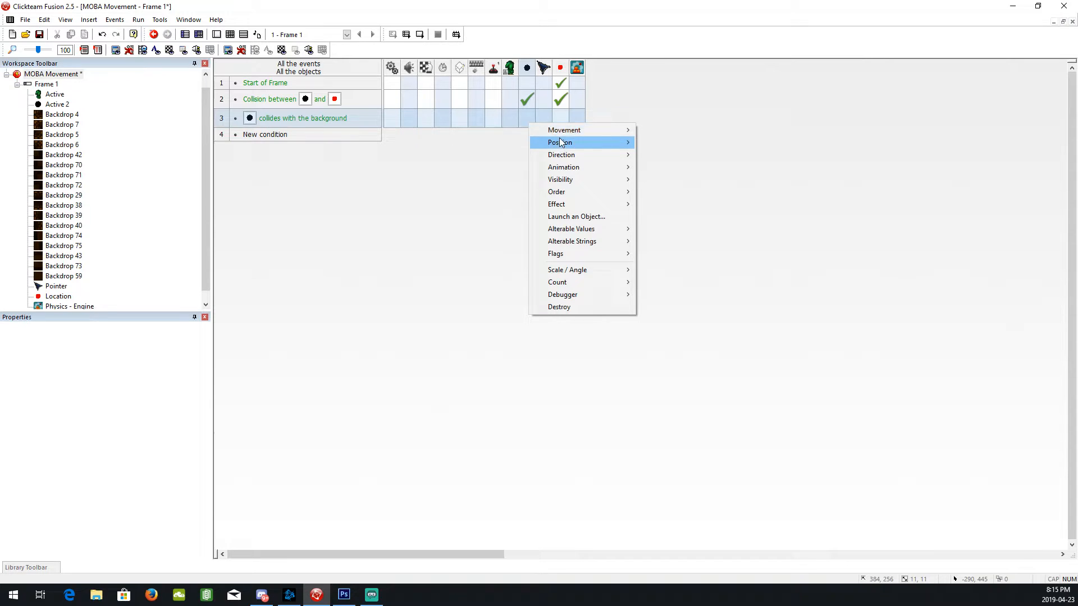
left_click(376, 180)
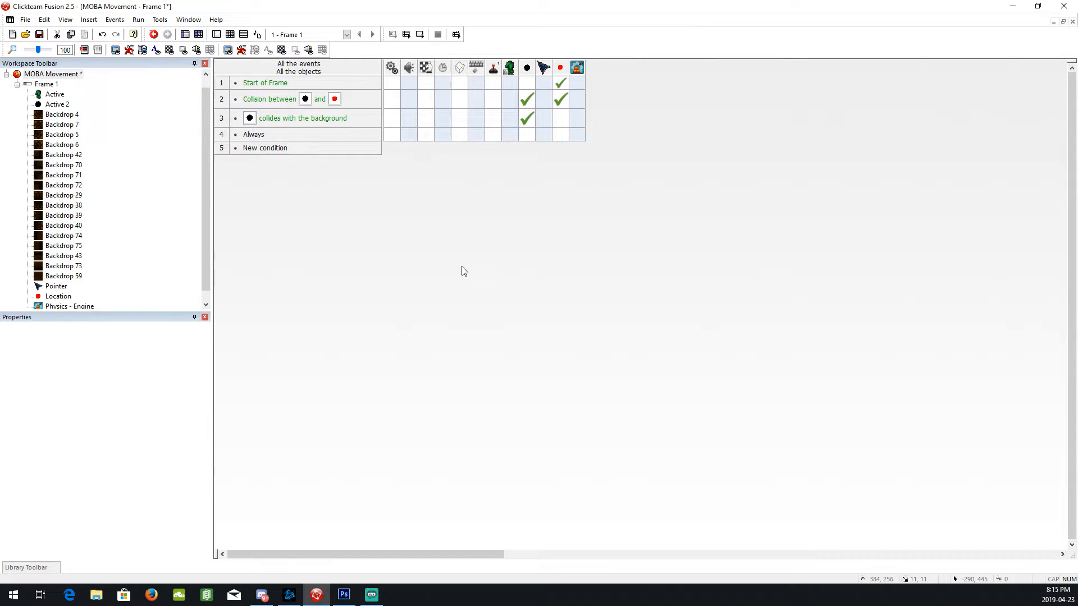
Make the Always event set the Pointer's X to XMouse and Y to YMouse.
left_click(252, 133)
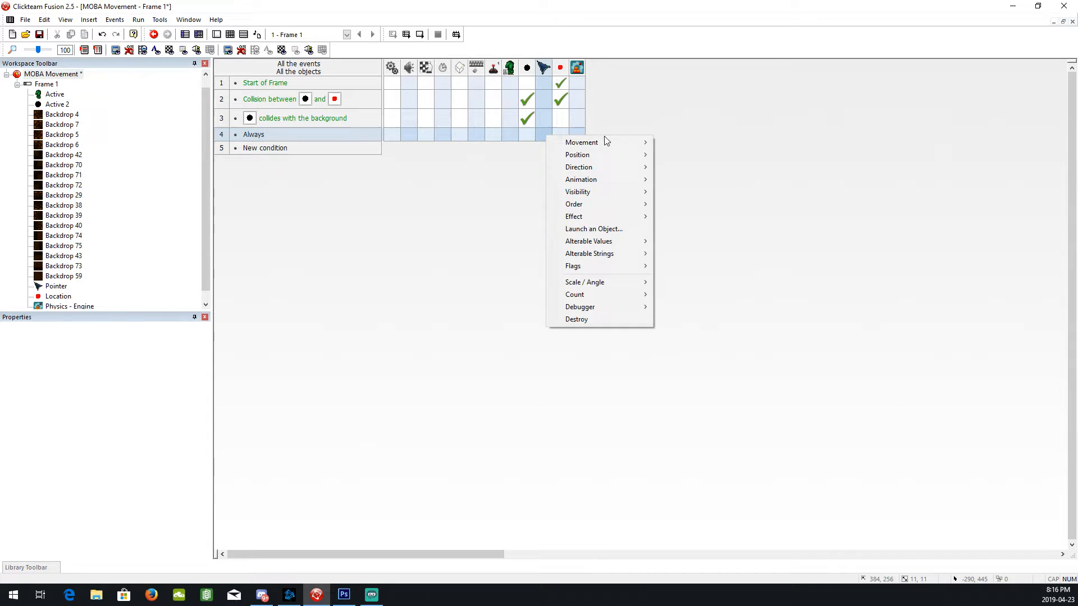
mouse_move(577, 155)
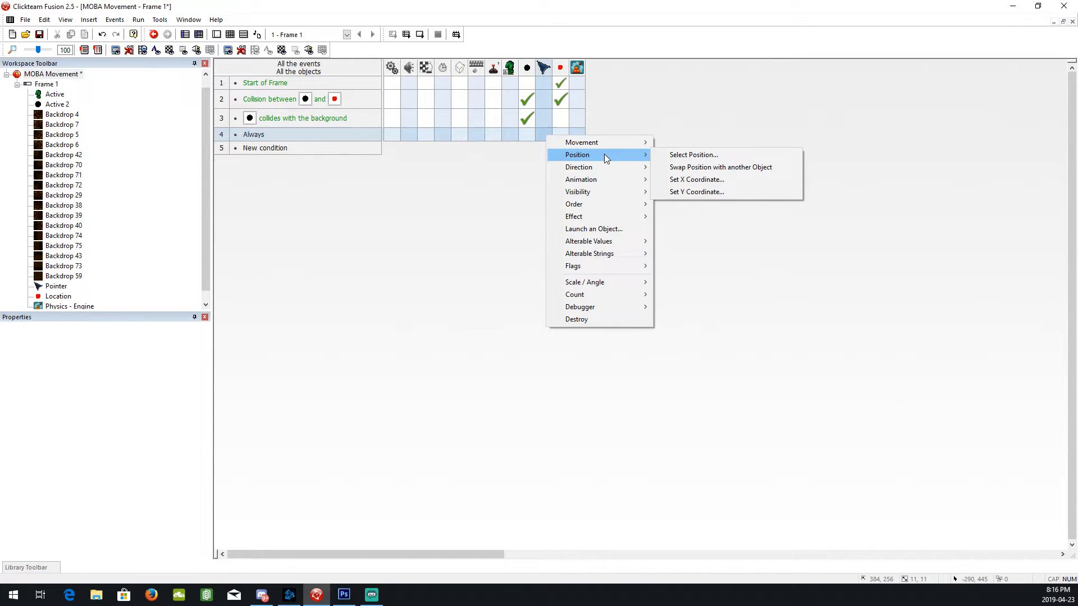
mouse_move(696, 180)
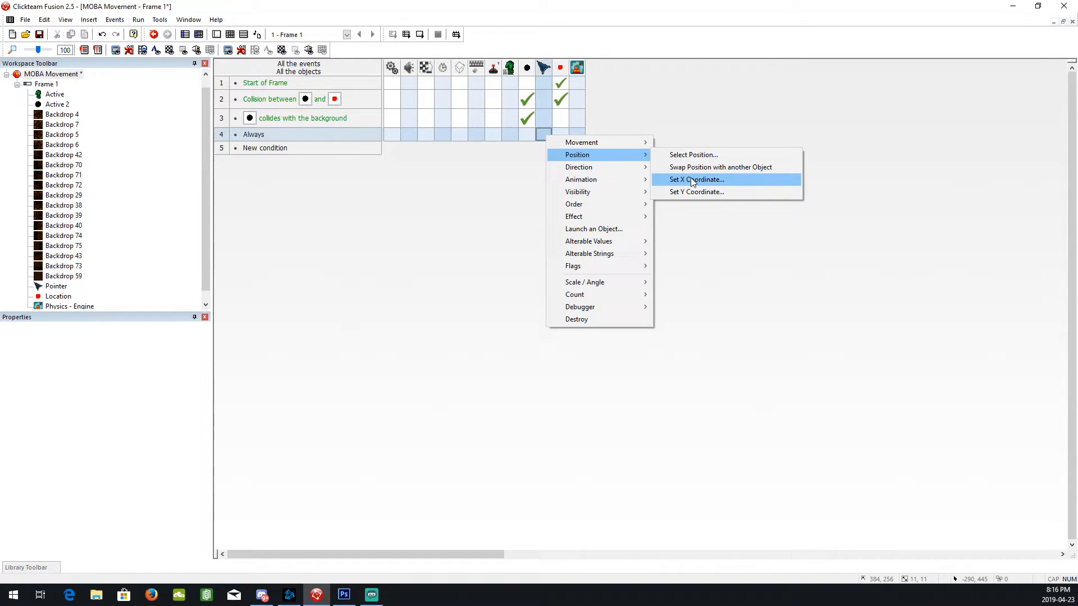
left_click(696, 180)
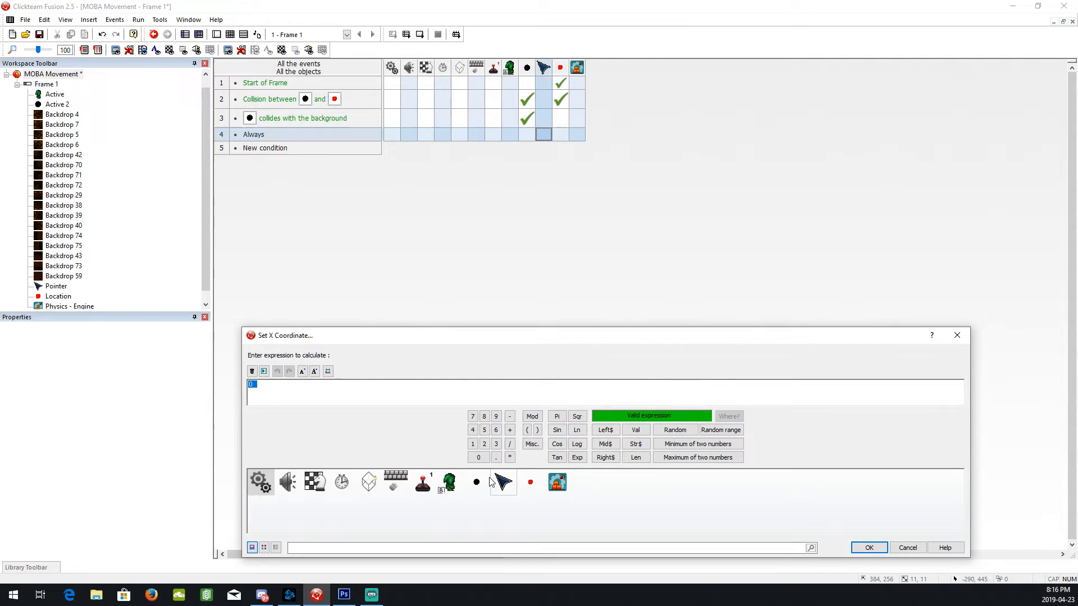
left_click(501, 481)
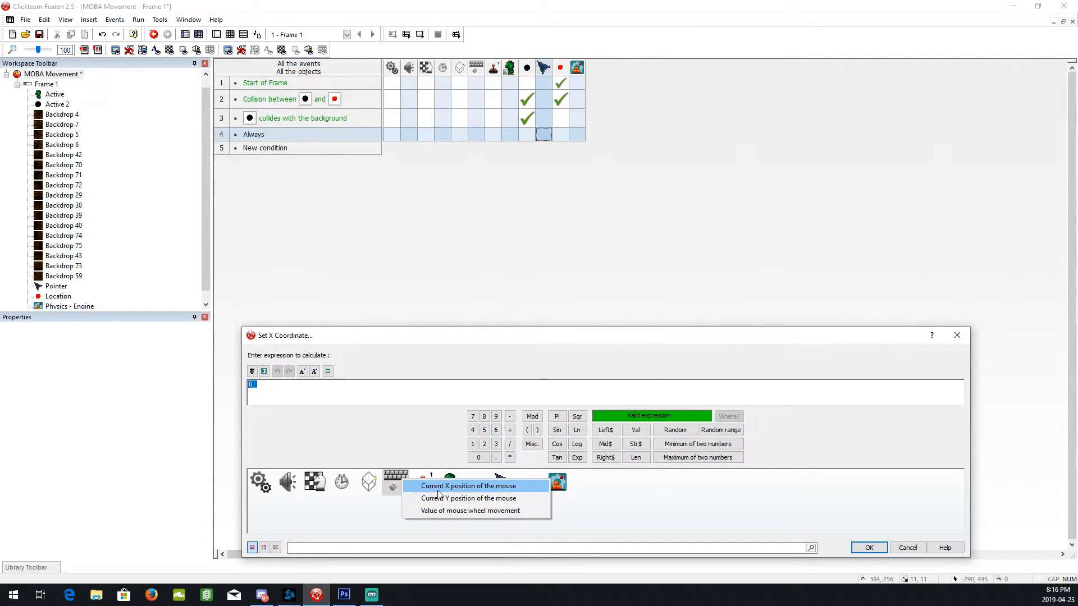
left_click(466, 487)
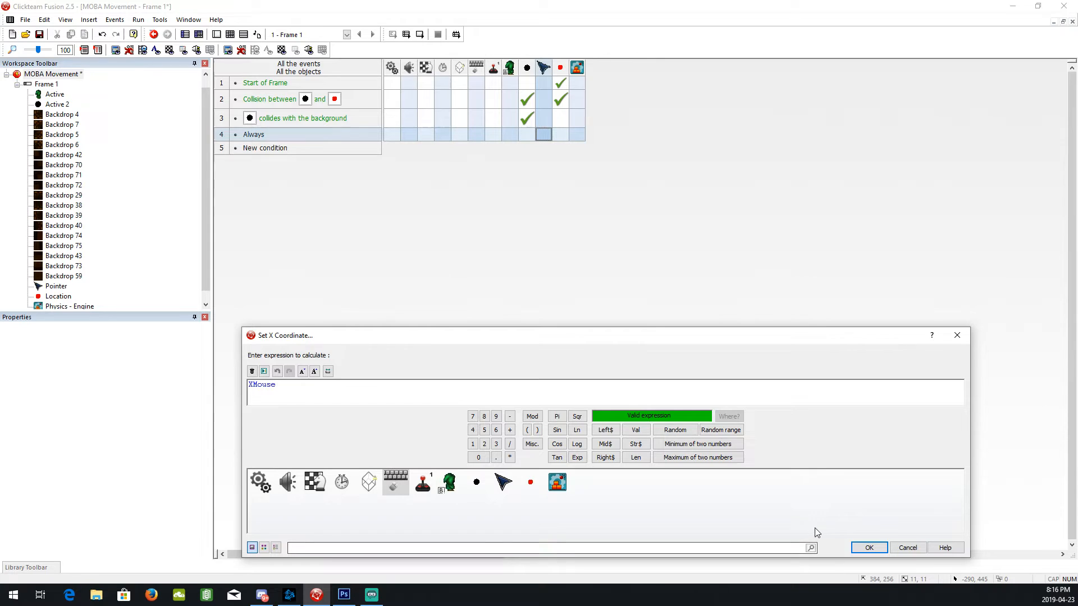
left_click(868, 548)
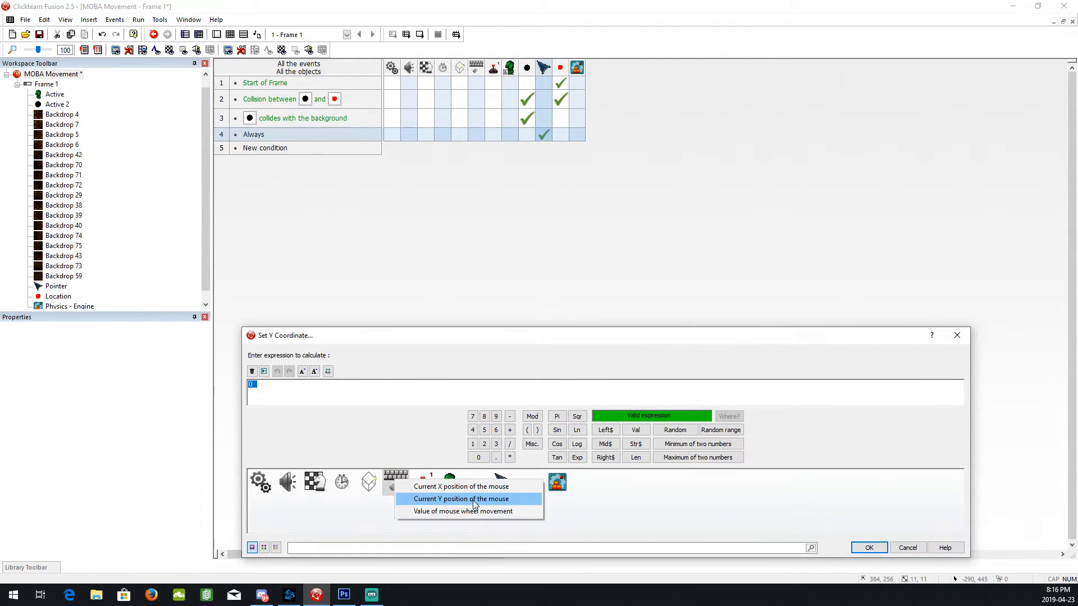
left_click(460, 499)
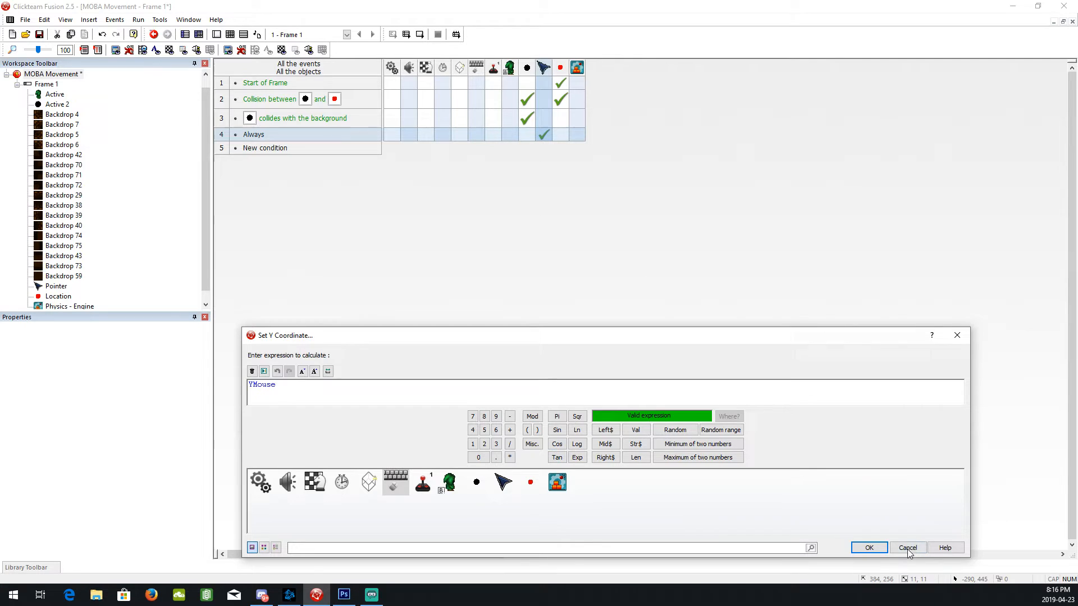
left_click(907, 548)
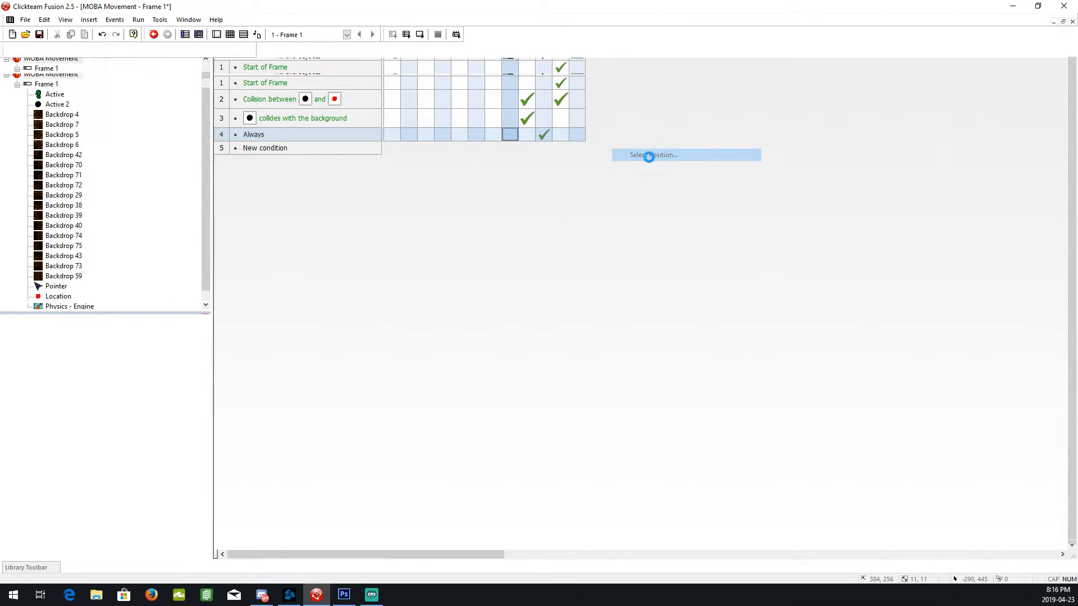
Make the Always event place the character at a position relative to the ball.
left_click(685, 155)
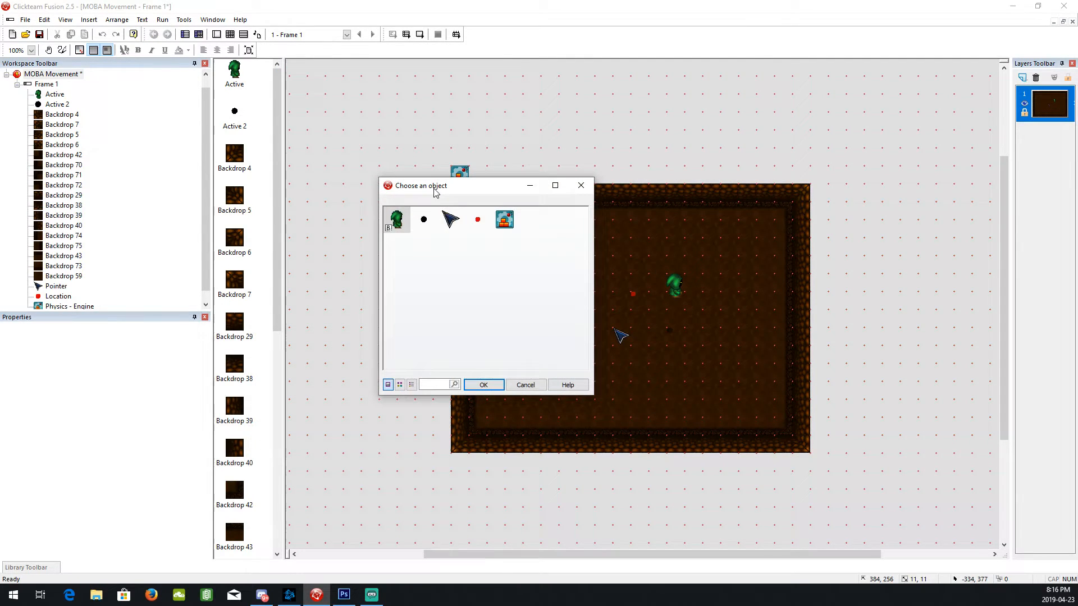
left_click(423, 219)
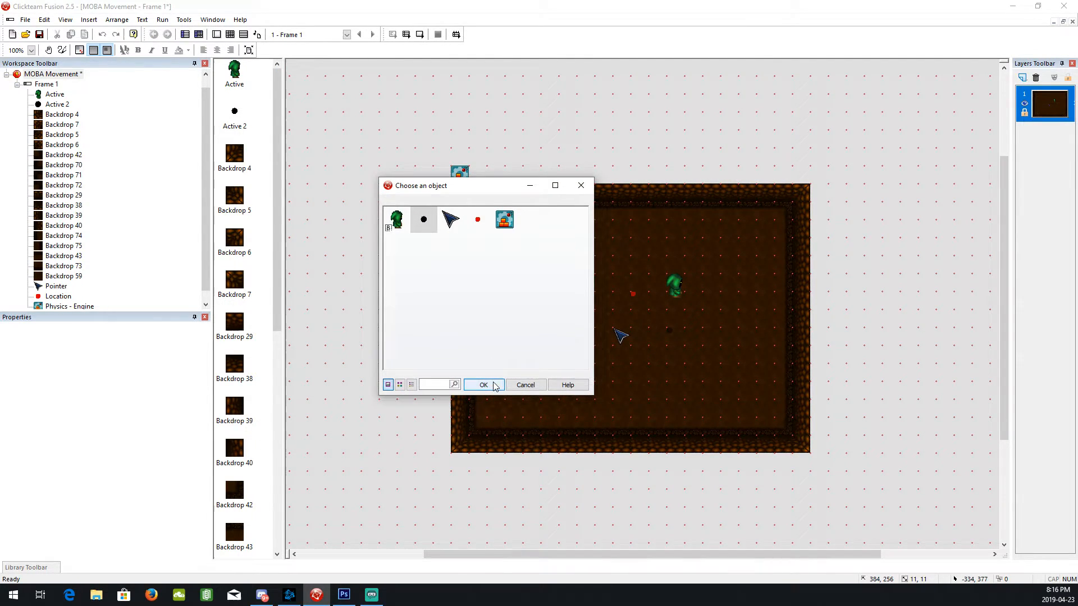
left_click(482, 384)
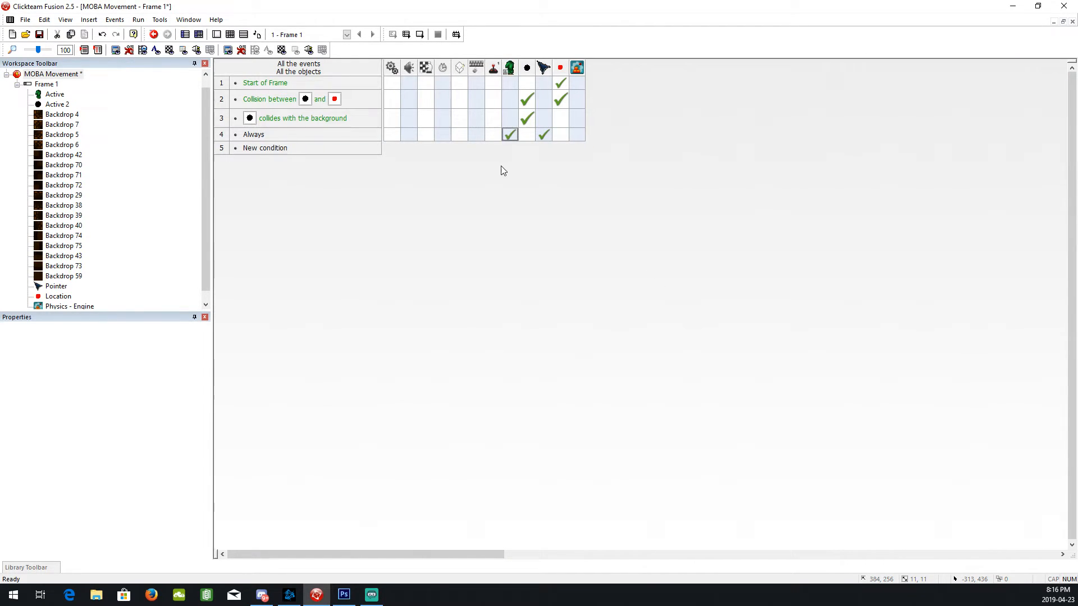
mouse_move(509, 134)
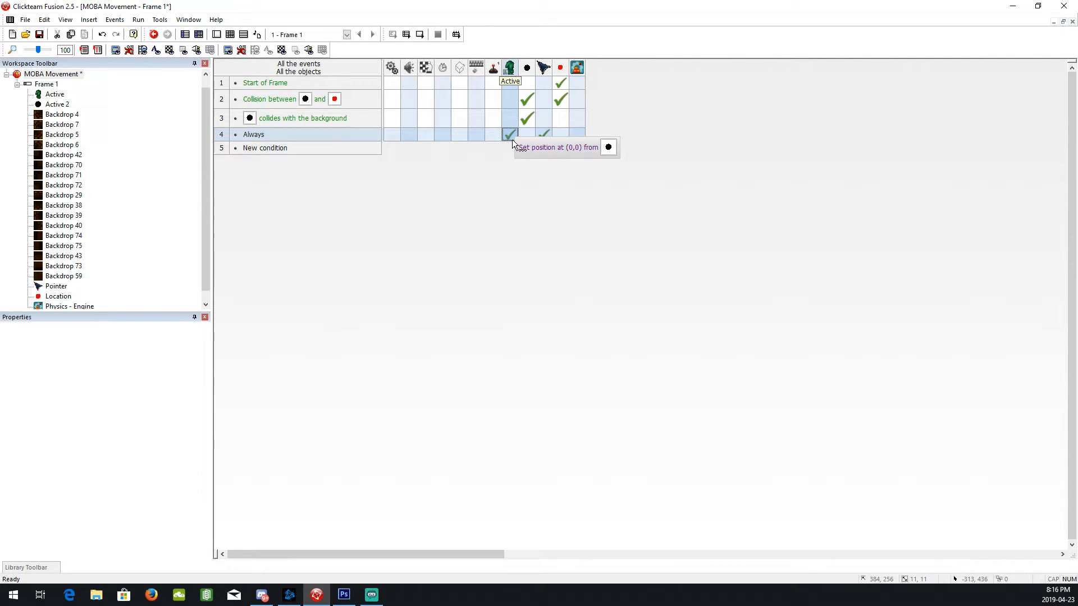
Make the character look toward the Location marker and start a direction action for the ball.
right_click(510, 134)
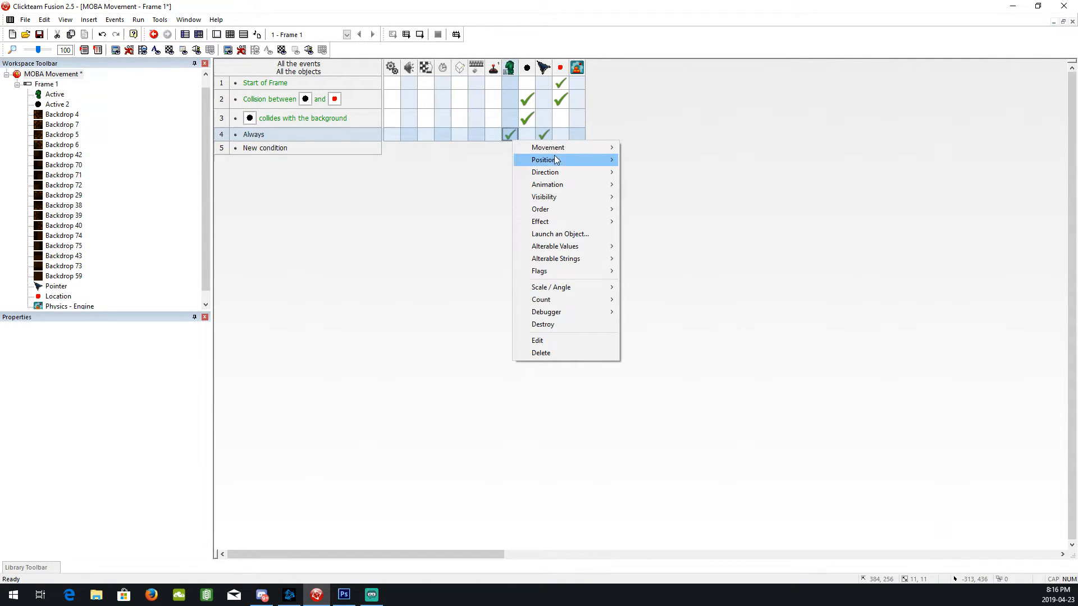
mouse_move(562, 172)
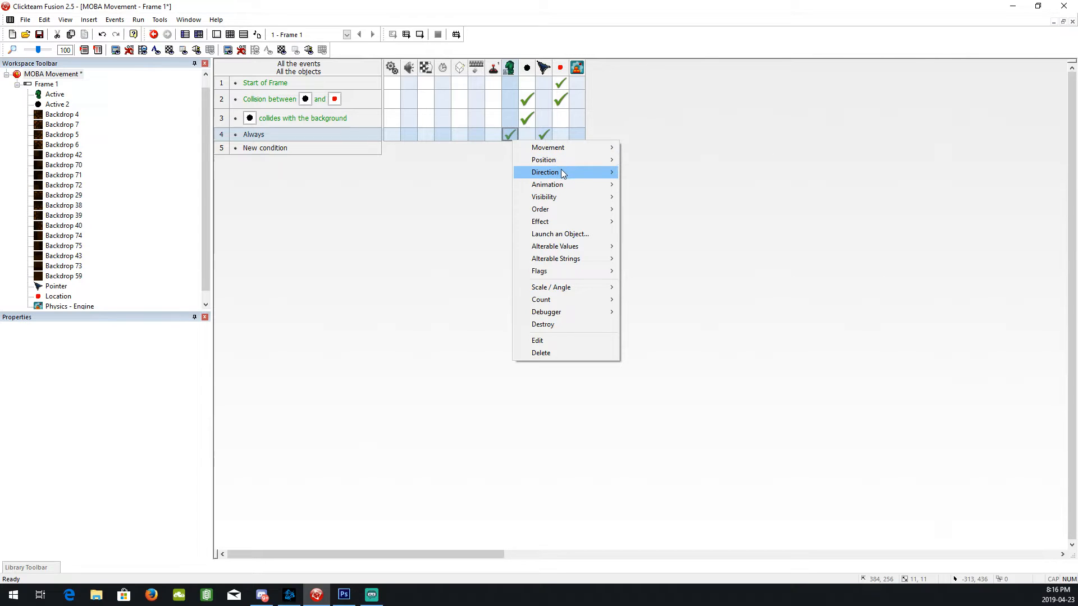
left_click(546, 172)
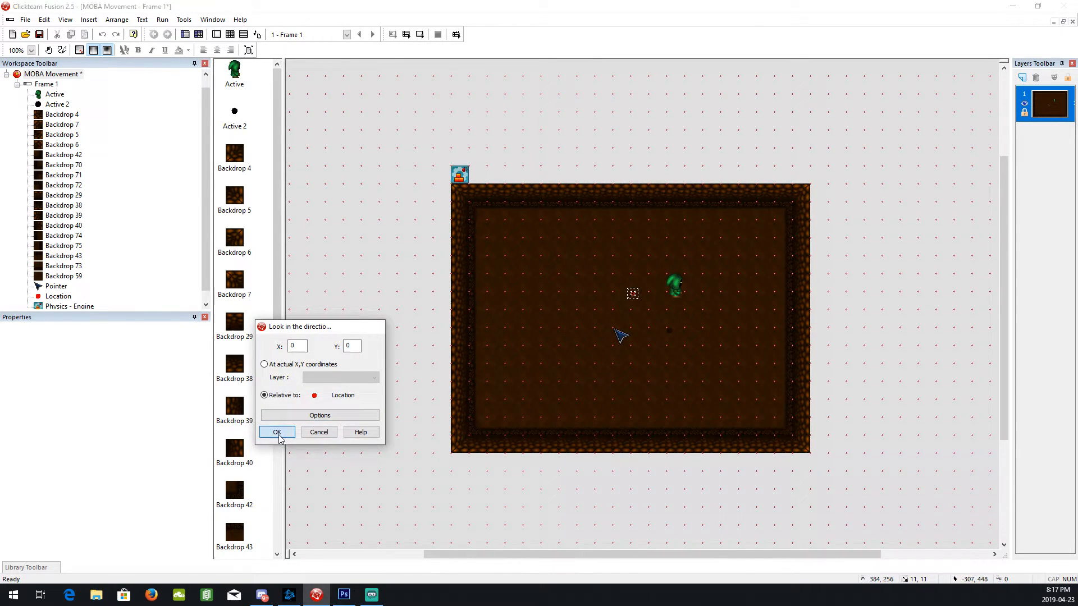
left_click(276, 431)
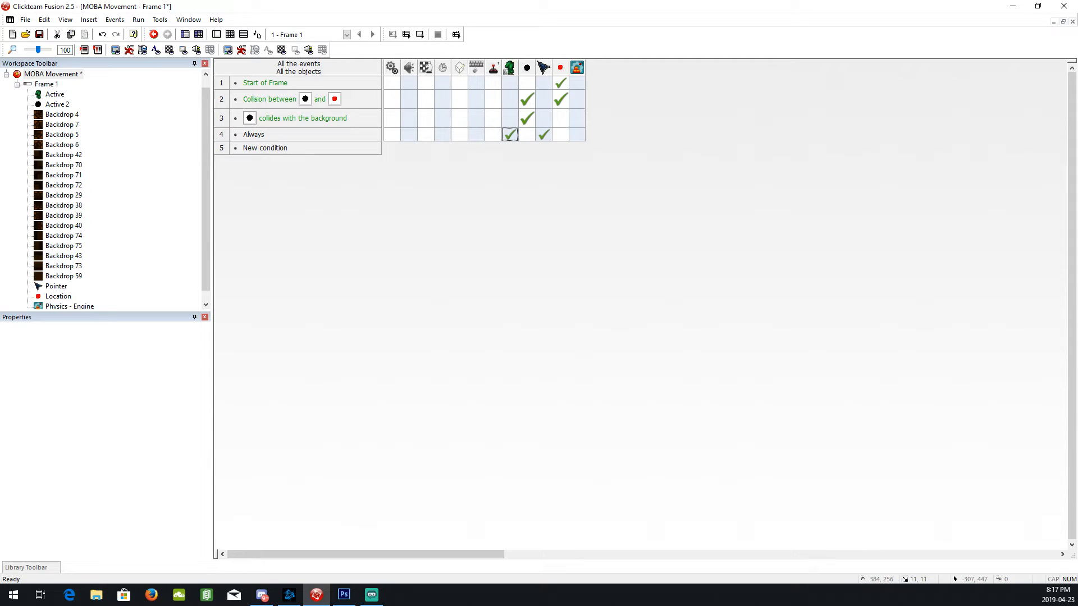
mouse_move(988, 291)
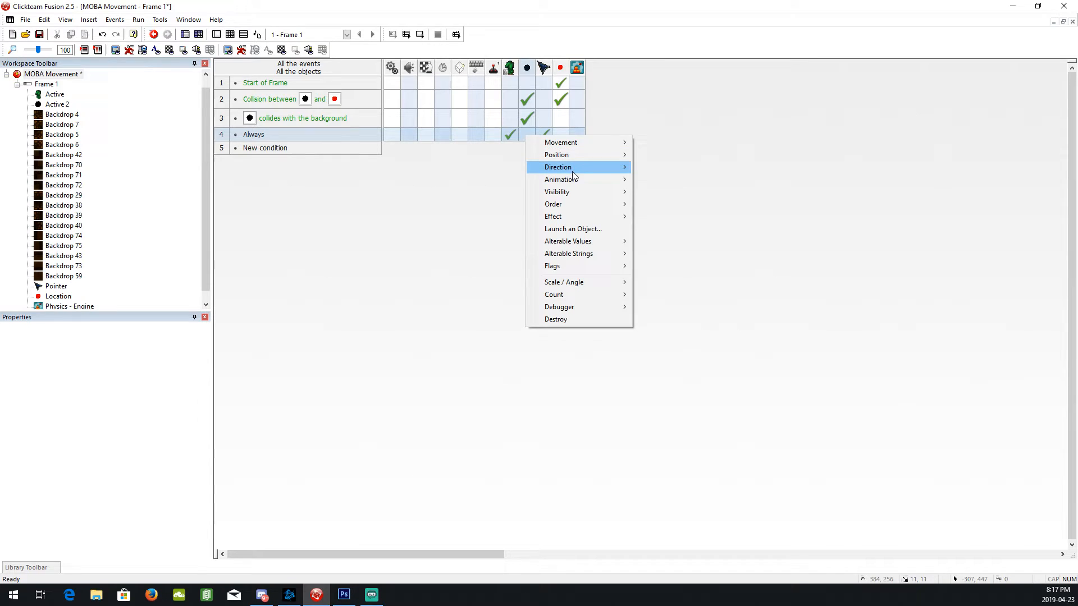
left_click(558, 167)
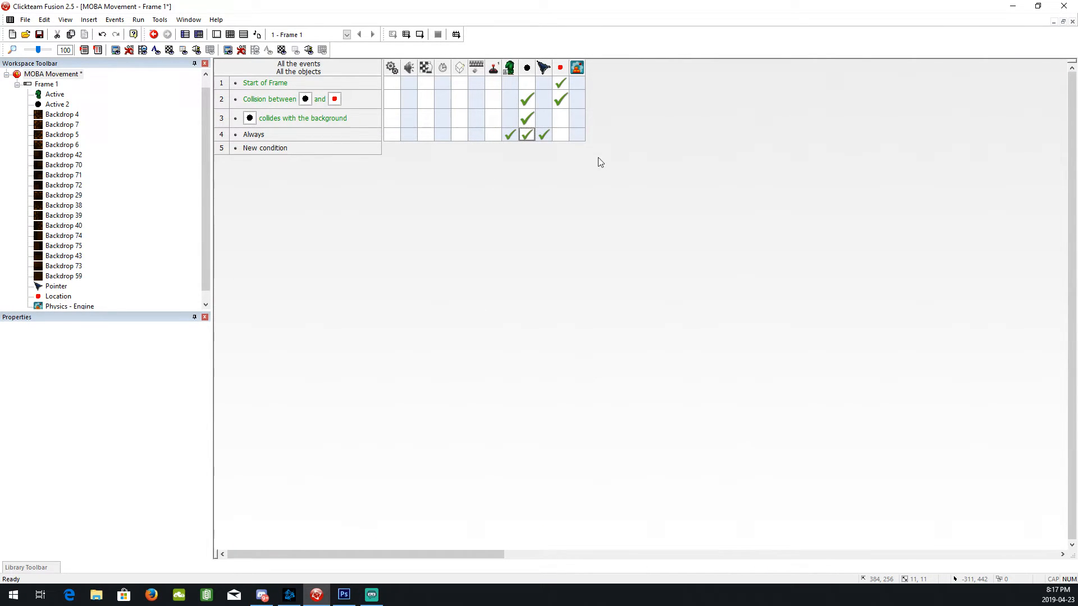
mouse_move(570, 176)
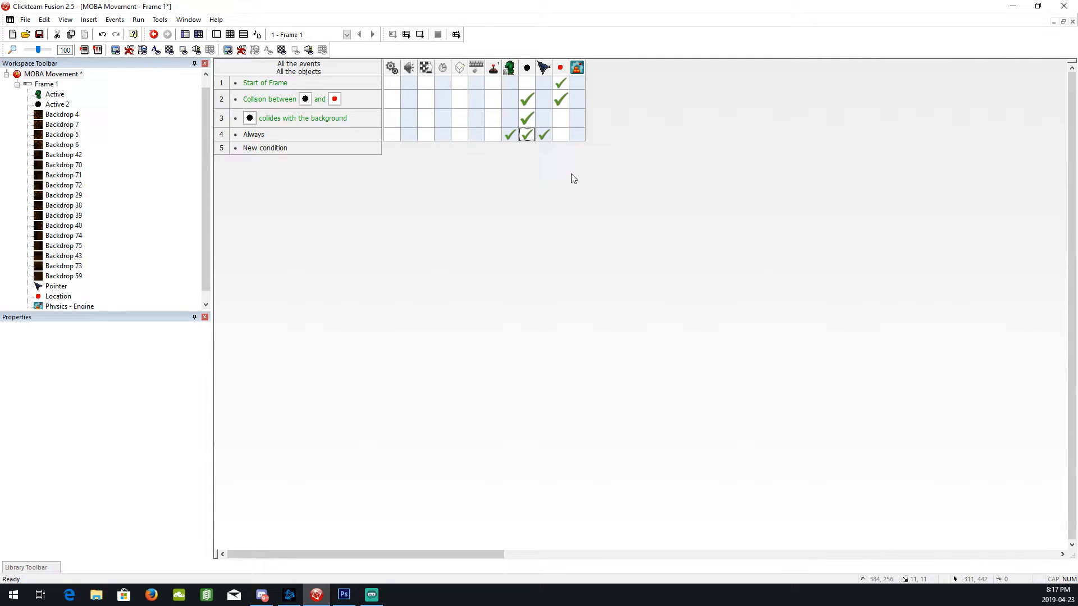
mouse_move(261, 152)
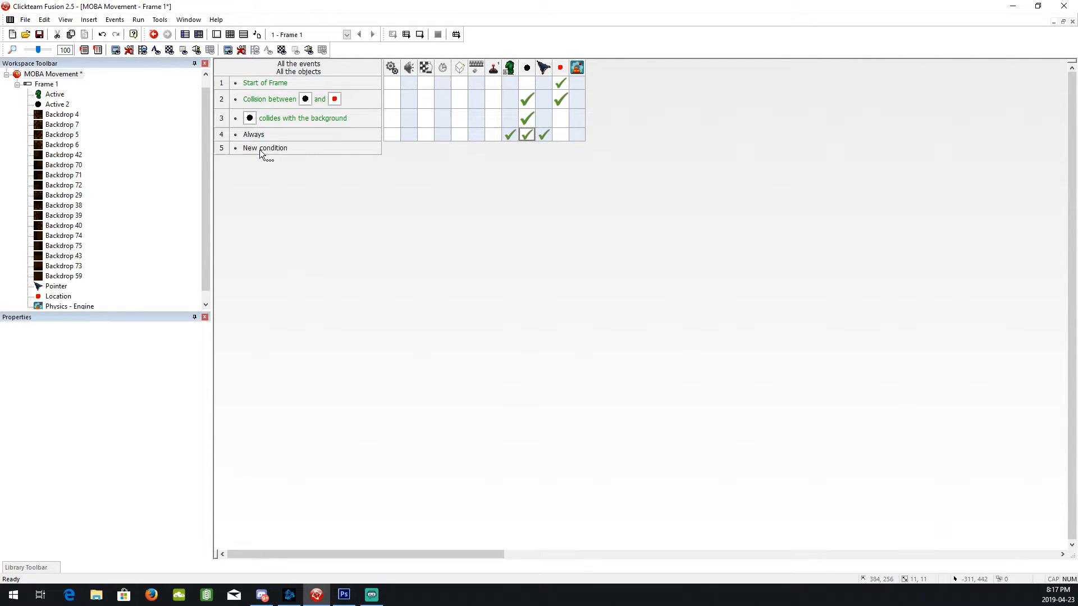
Create event 5 triggered by the user clicking the right mouse button.
double_click(265, 149)
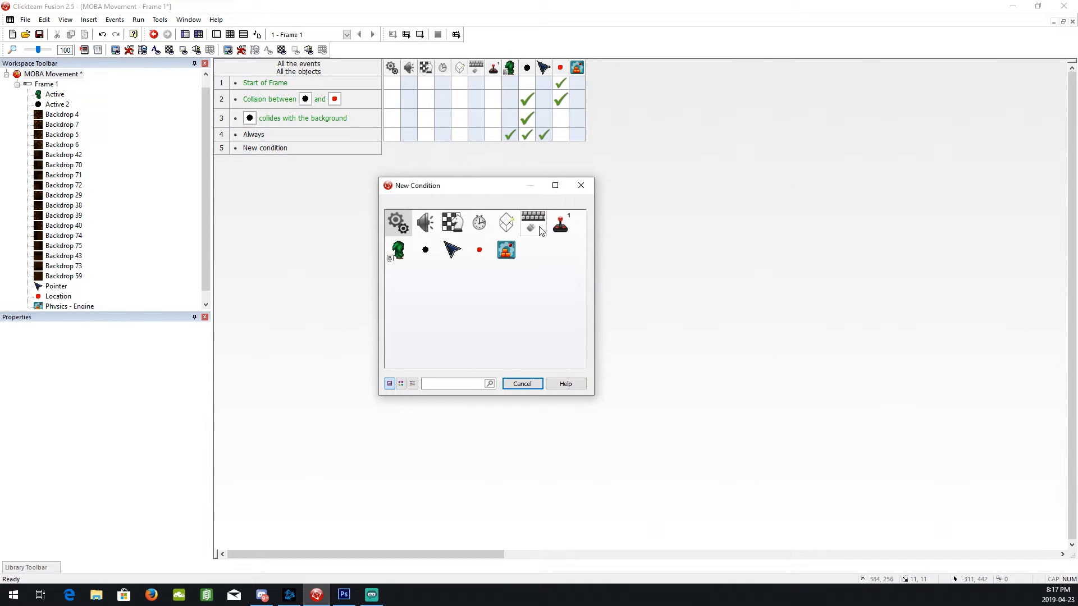
left_click(534, 222)
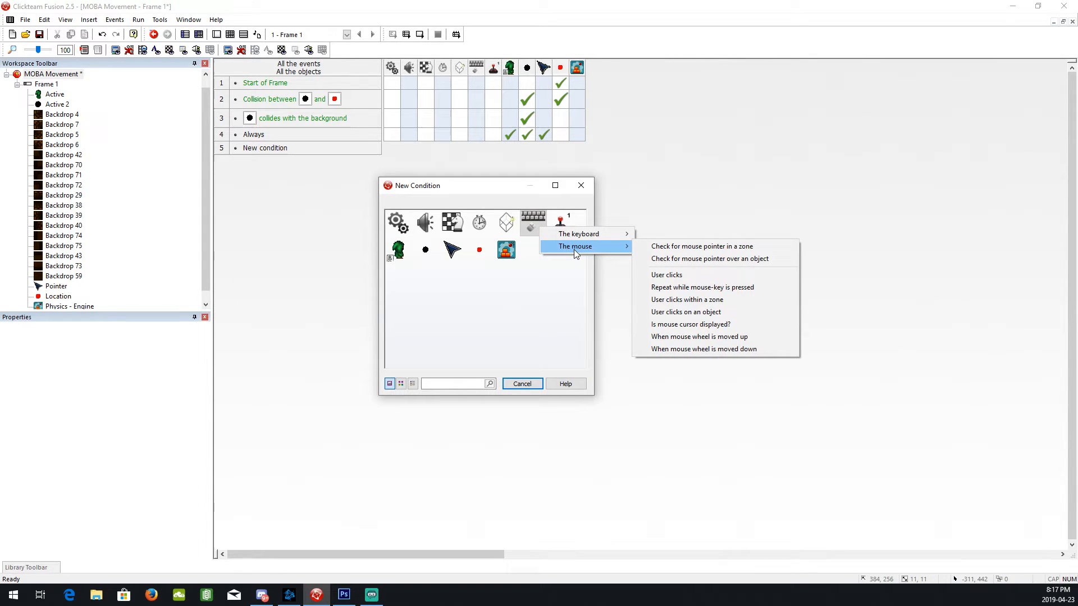
mouse_move(700, 246)
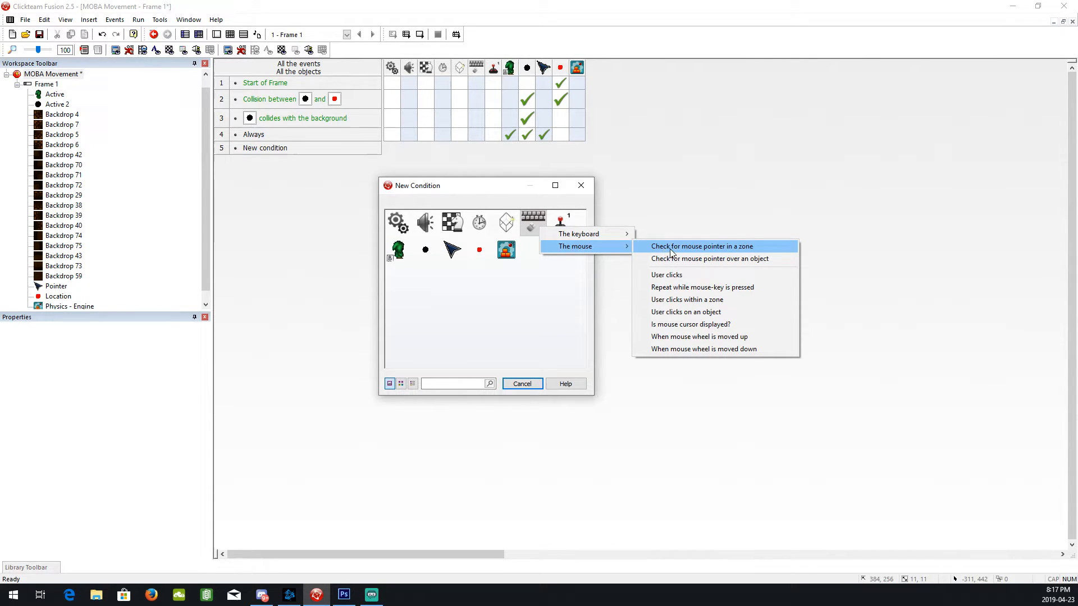
left_click(665, 274)
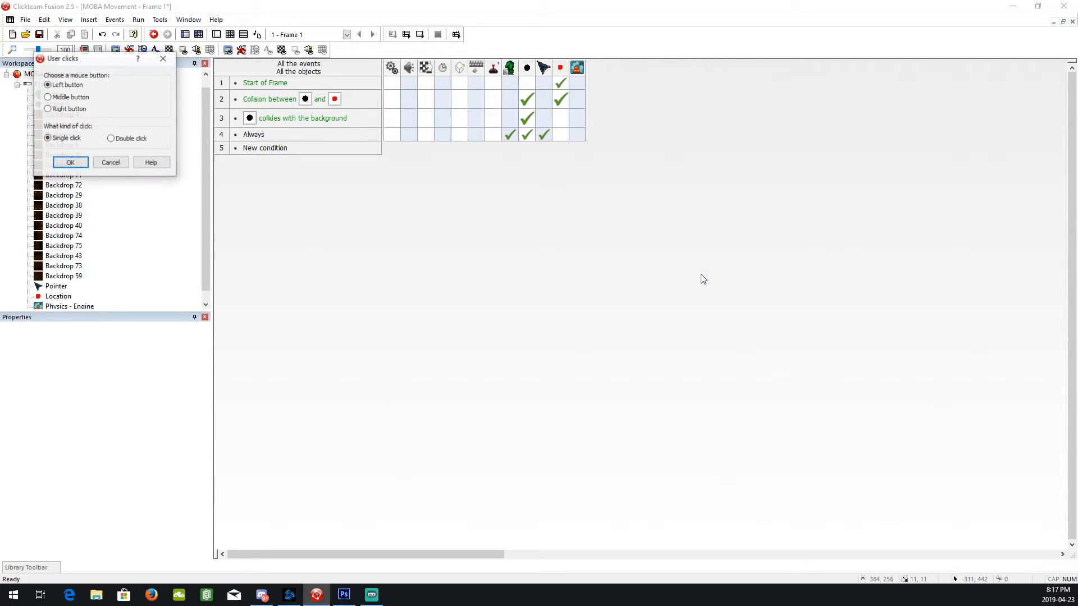
left_click(48, 108)
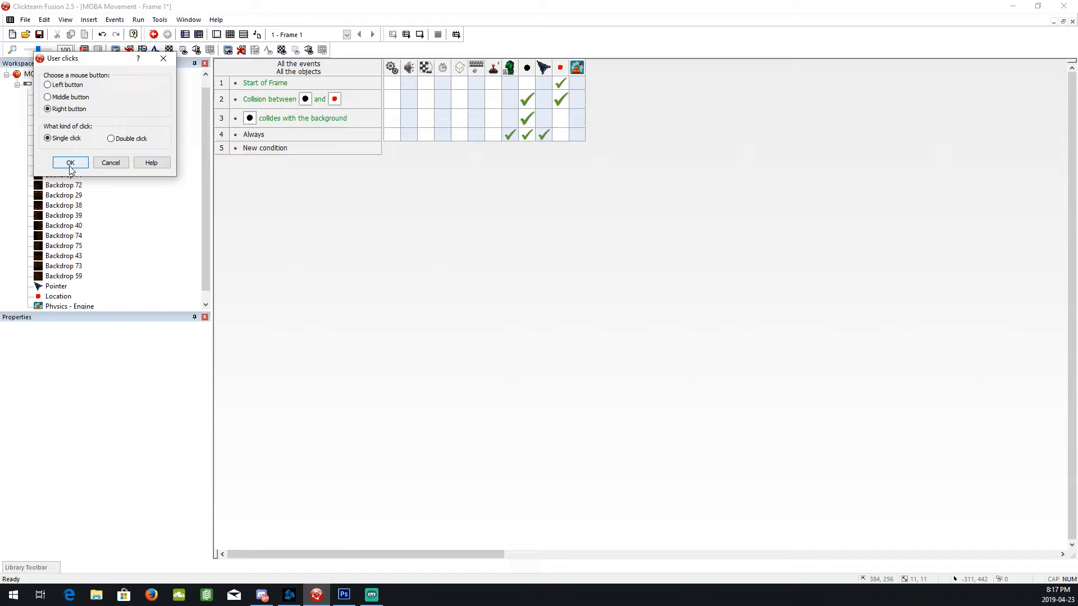
left_click(69, 162)
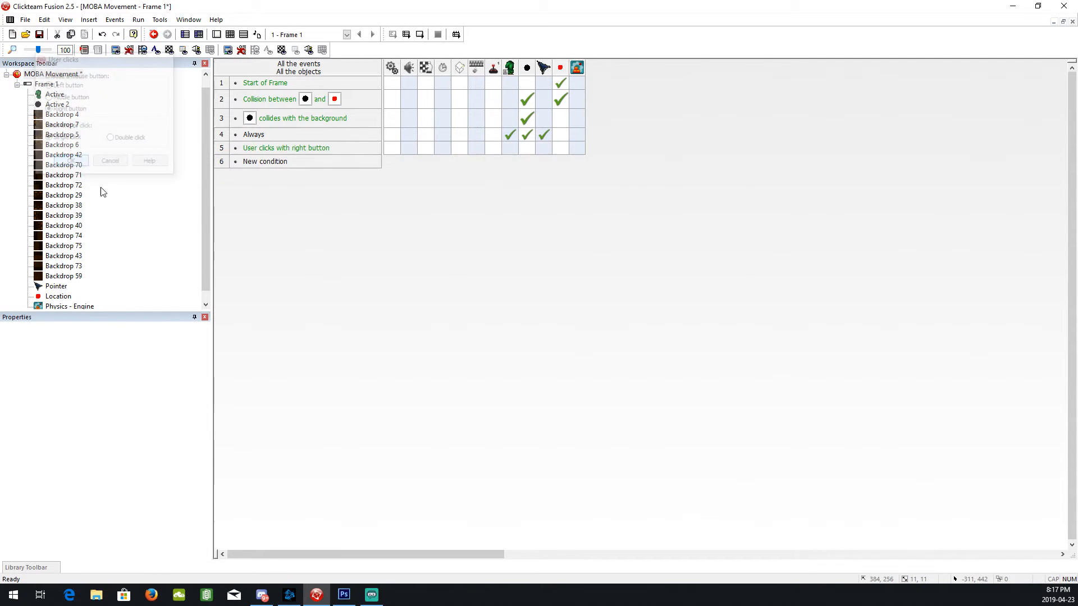
left_click(108, 160)
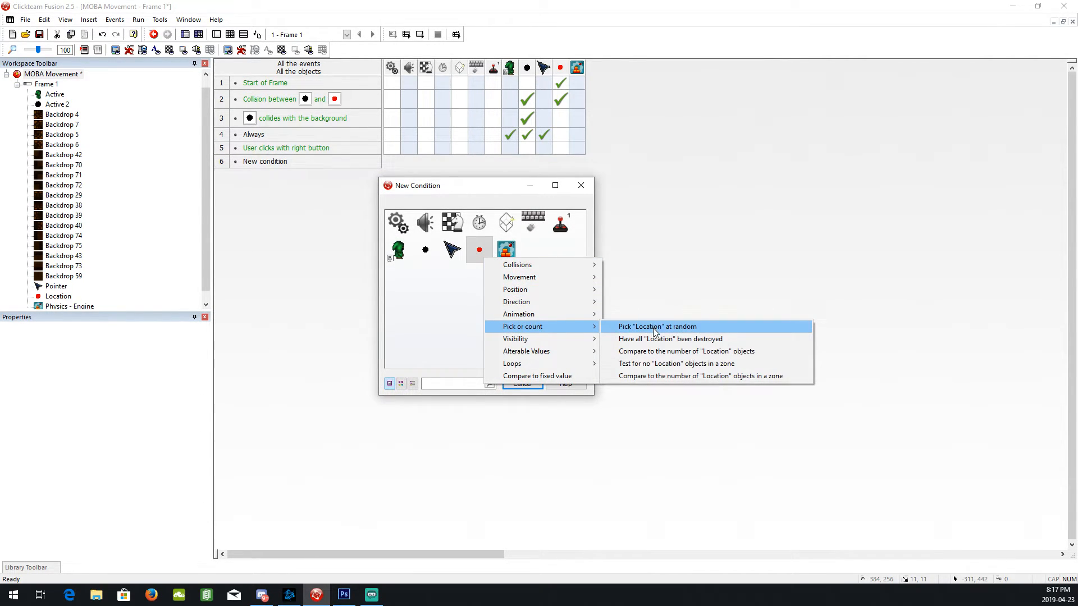
mouse_move(687, 340)
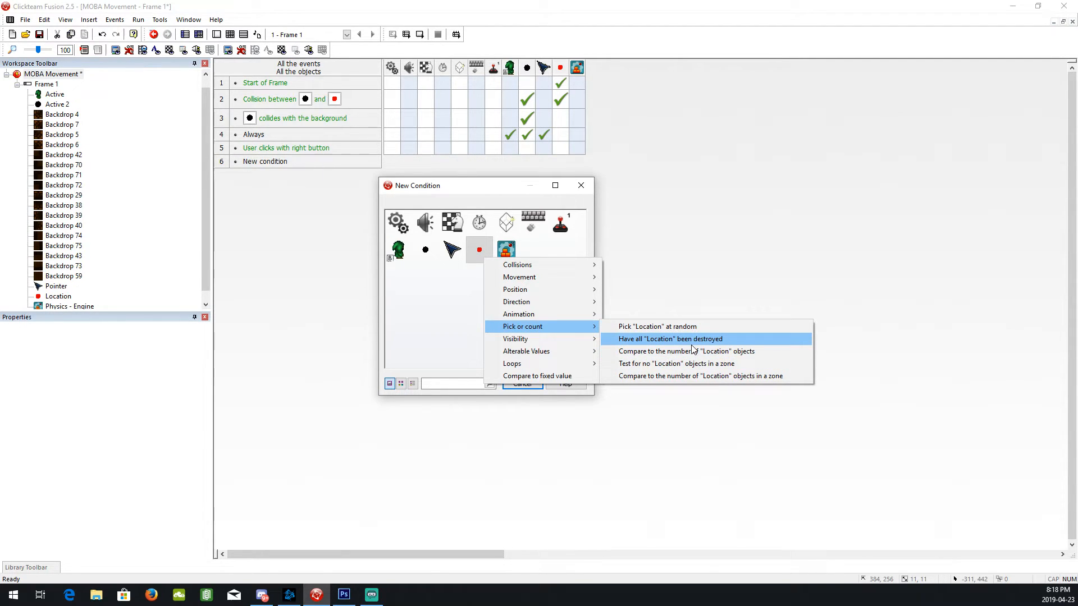
Require the number of Location objects to equal 1 on the right-click event.
left_click(685, 351)
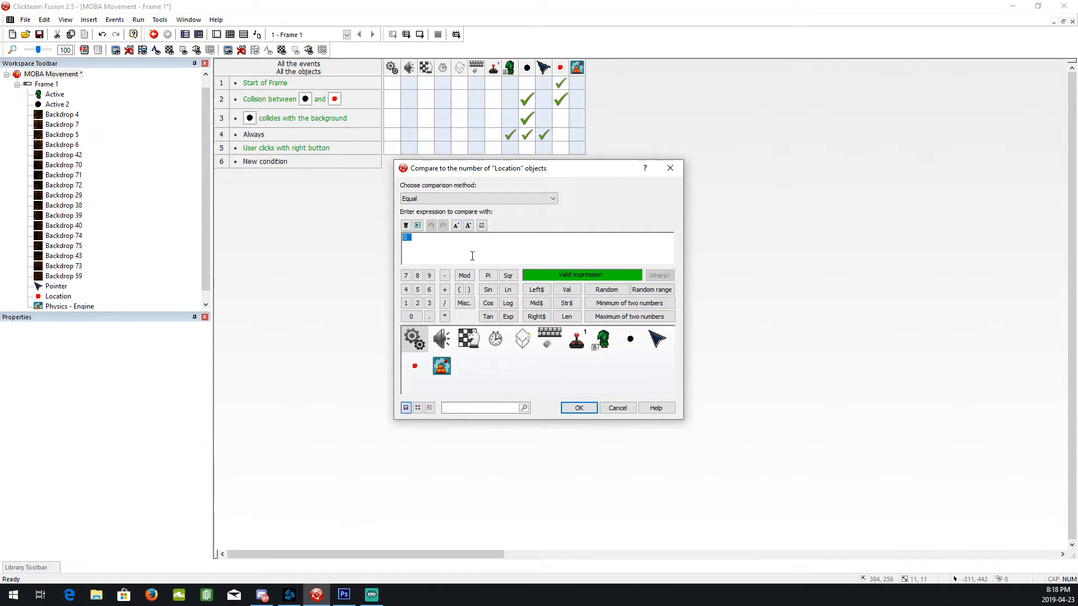
type("1")
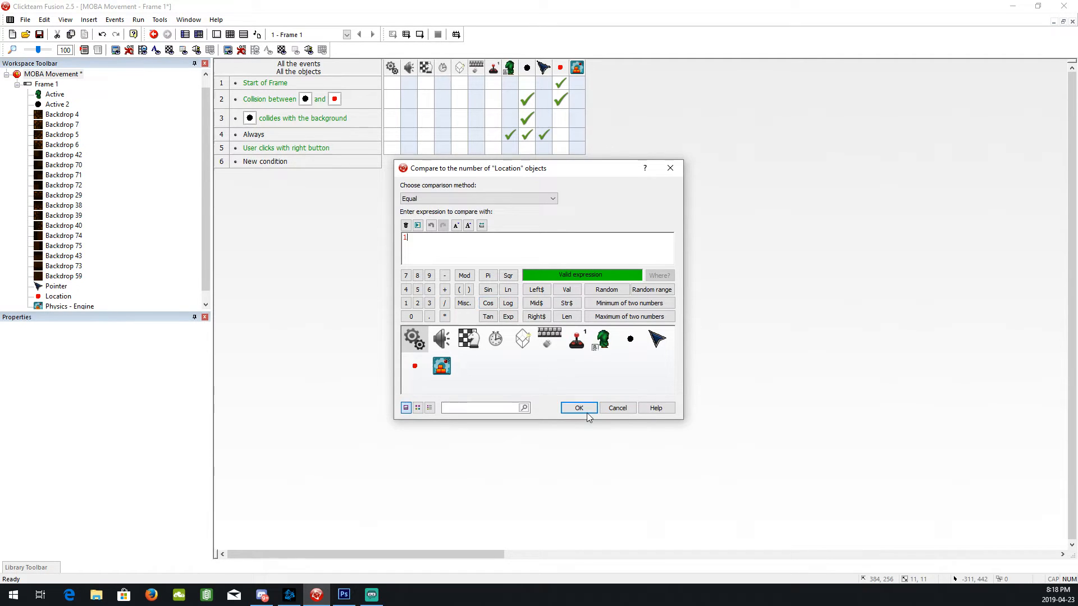
left_click(578, 407)
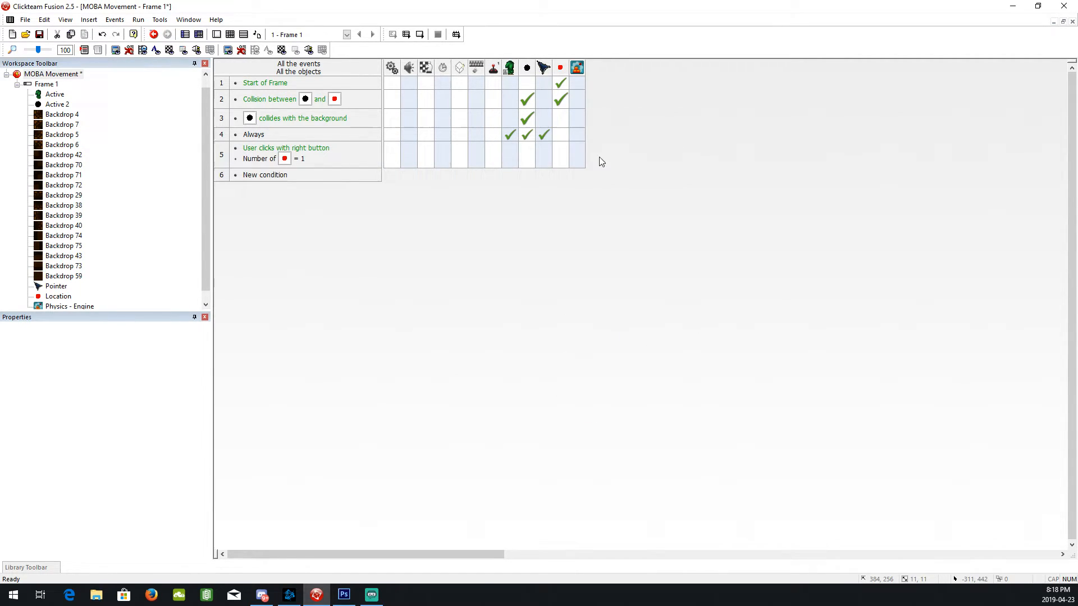
mouse_move(599, 130)
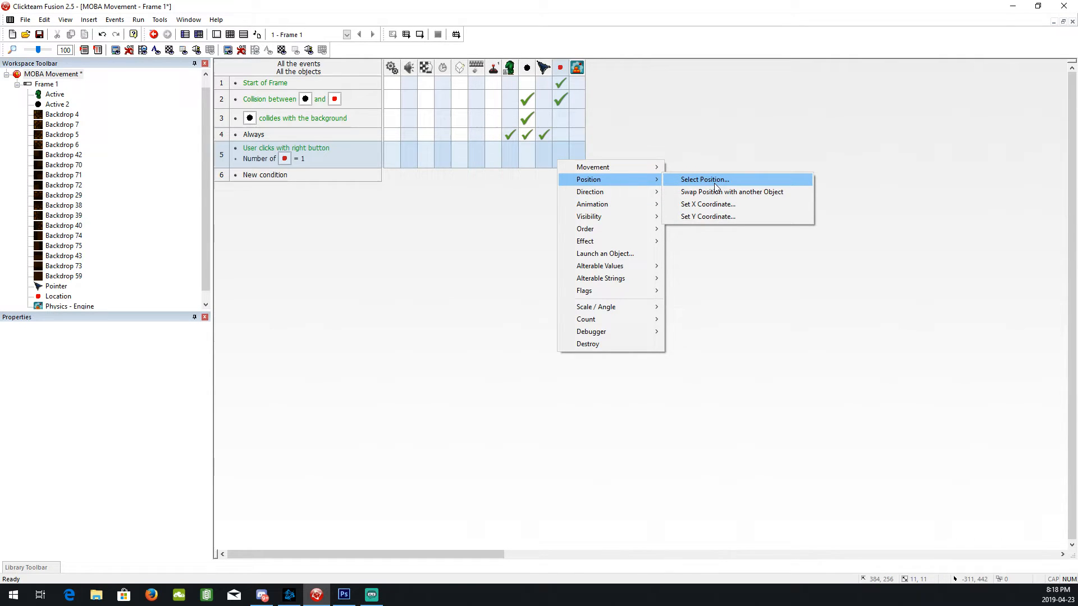
Place the Location marker at the Pointer's position (0,0), then select event 5 for copying.
left_click(703, 179)
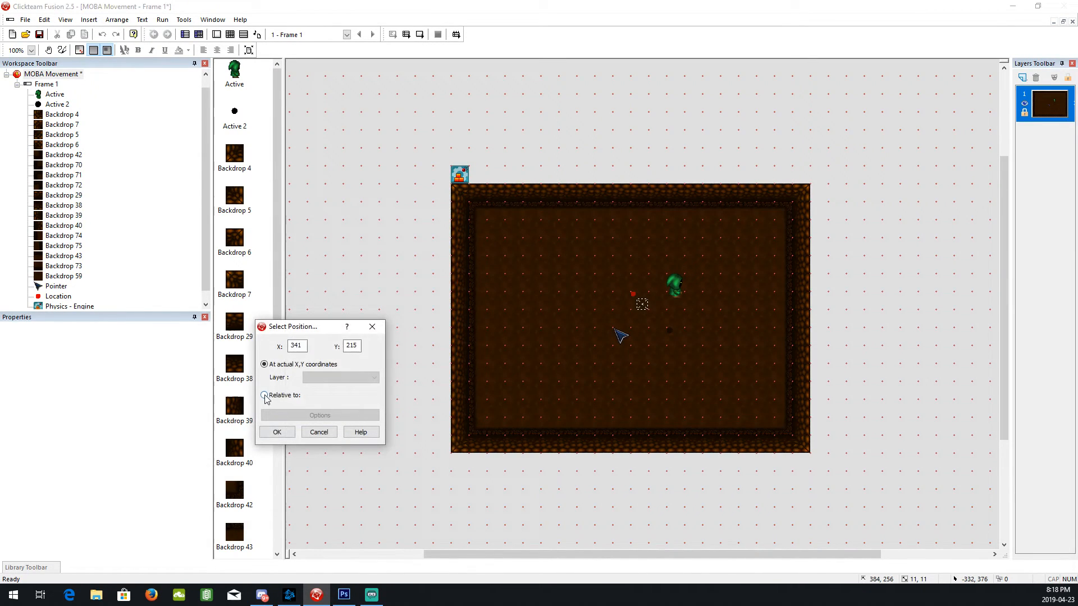
left_click(264, 395)
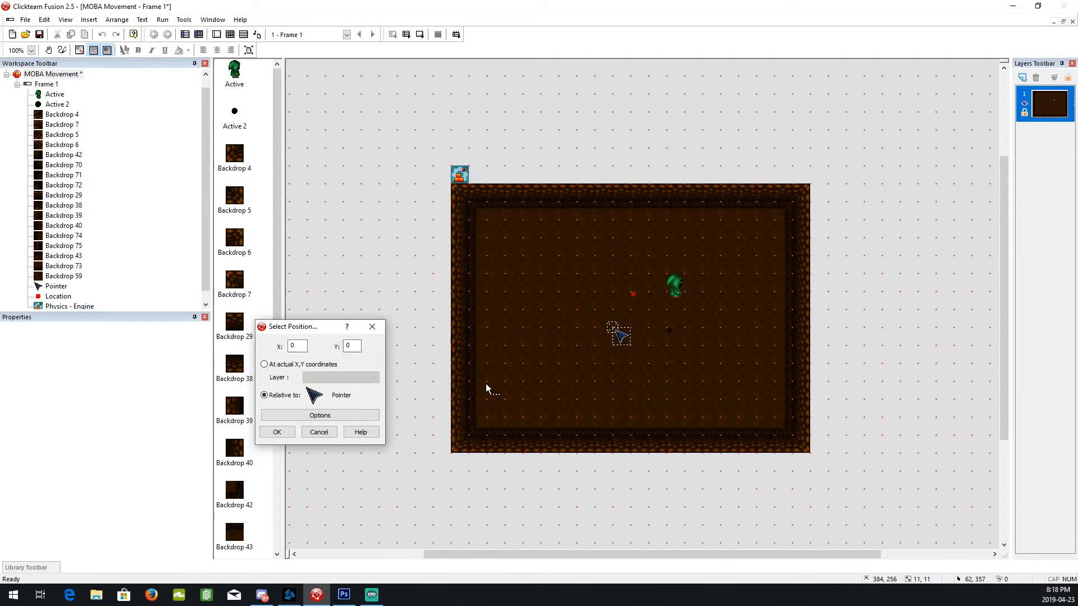
mouse_move(277, 432)
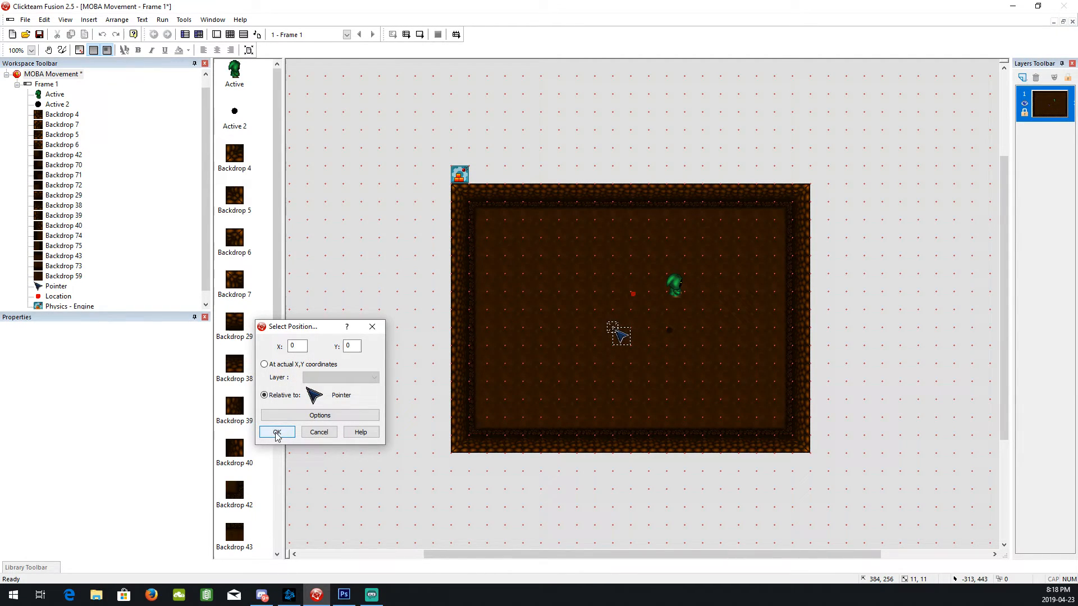
left_click(276, 433)
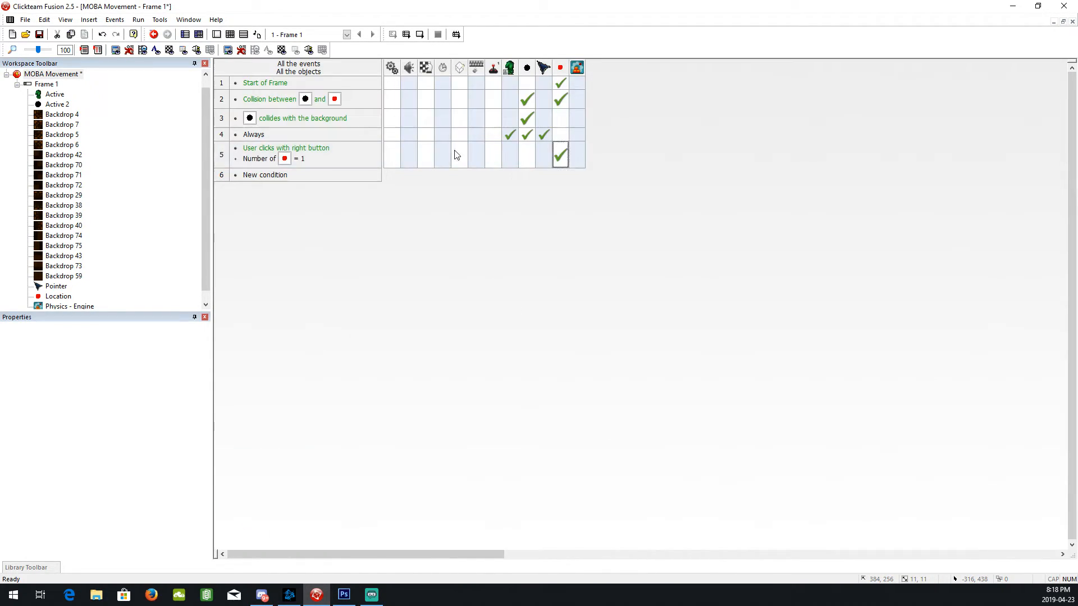
mouse_move(561, 154)
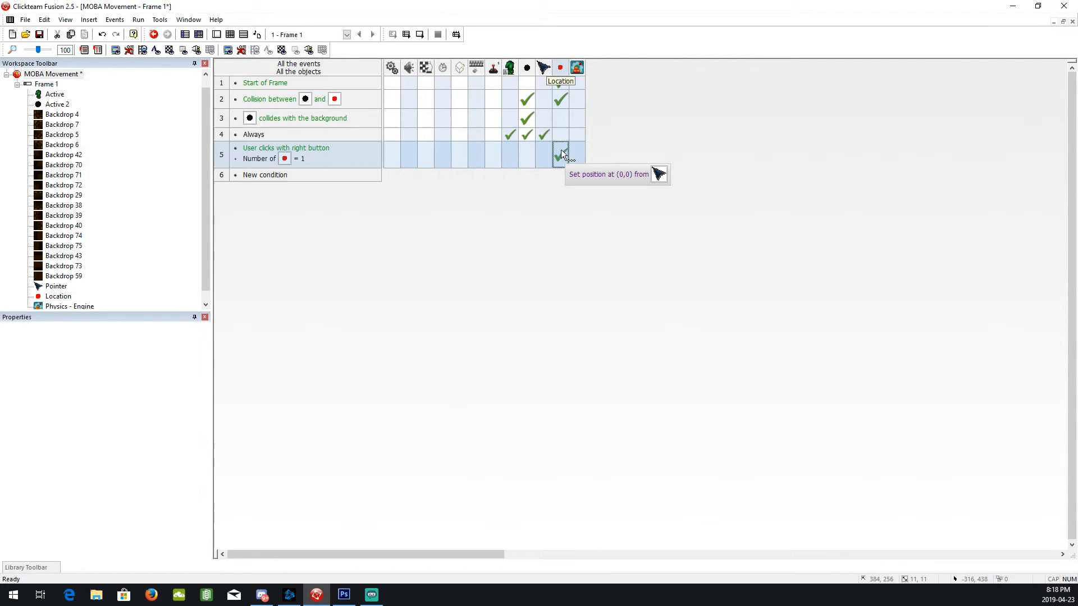
left_click(560, 154)
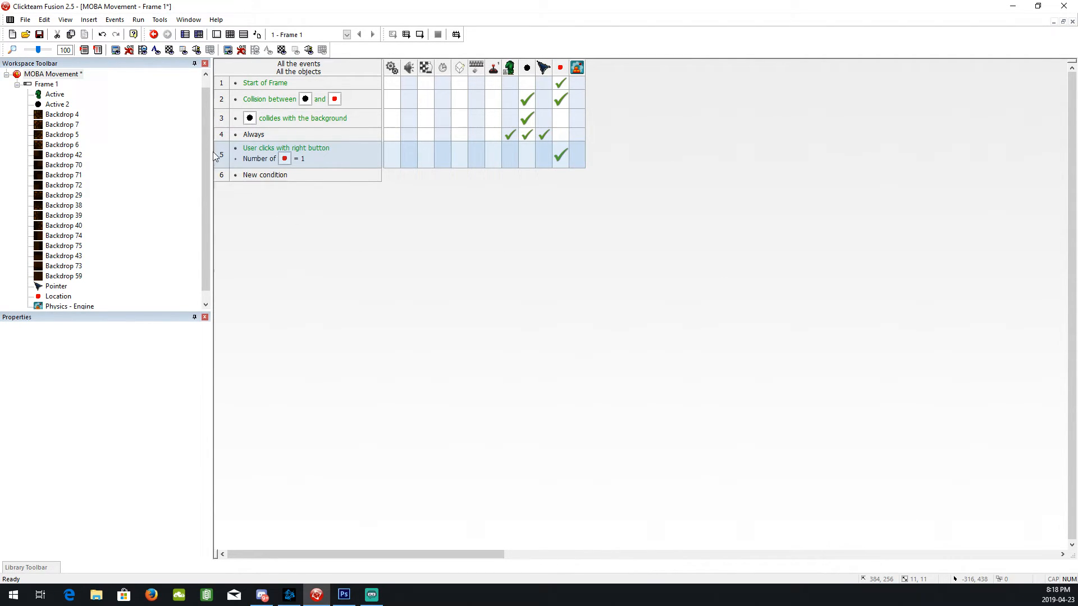
left_click(296, 153)
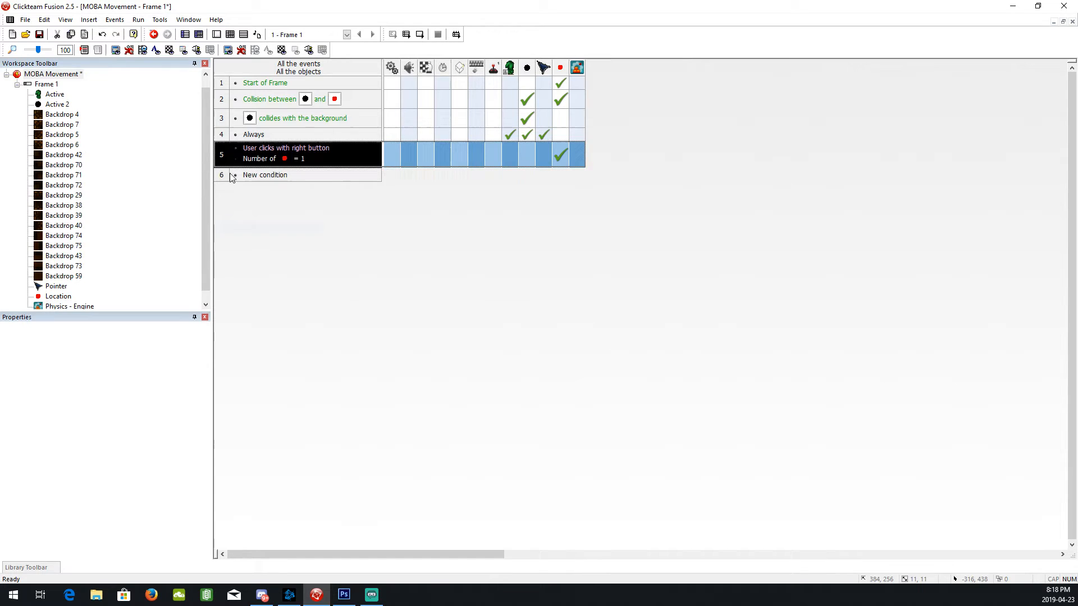
Paste event 5's conditions as event 6 and change its Location count comparison to 0.
right_click(265, 175)
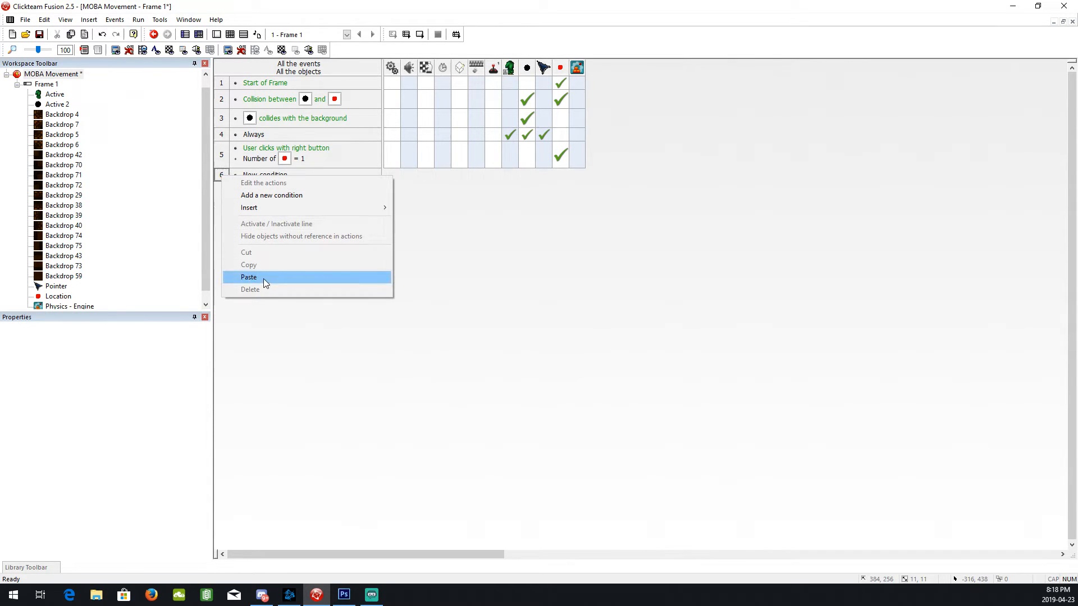
left_click(249, 276)
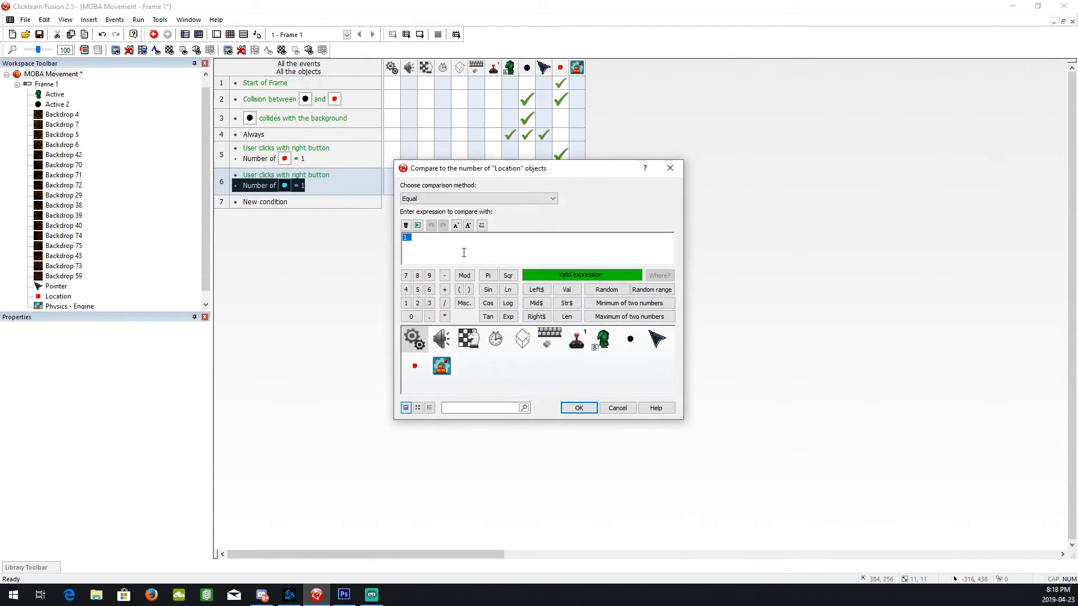
left_click(577, 407)
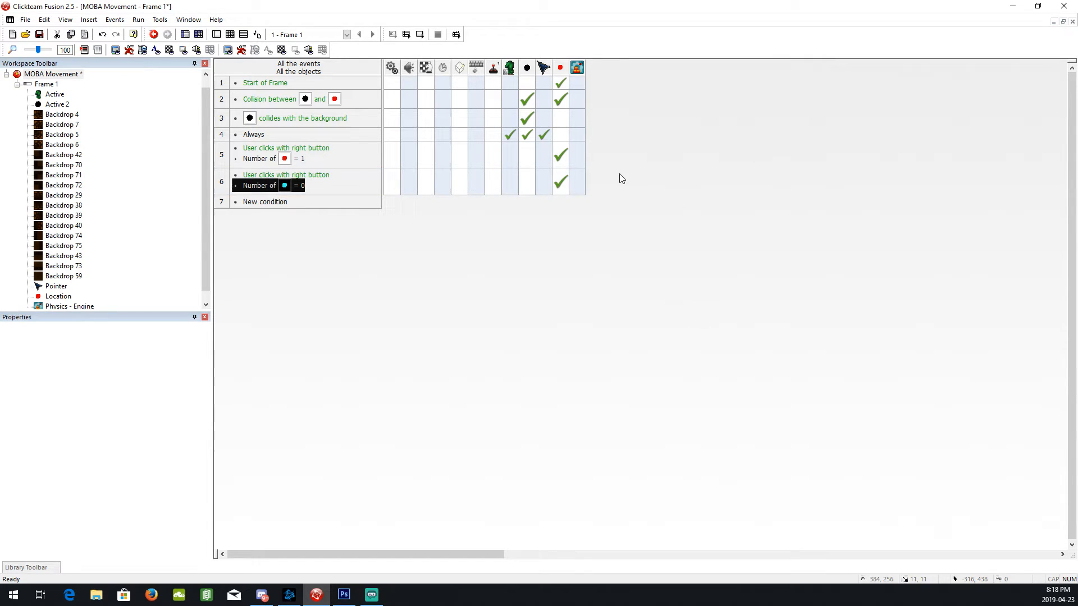
mouse_move(560, 183)
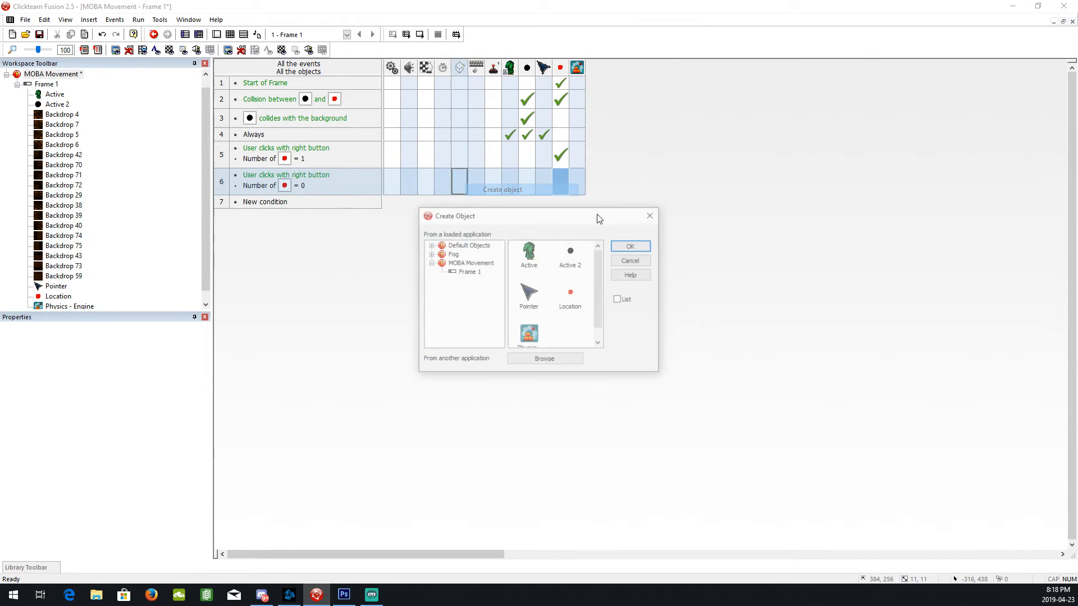
Add an action creating a Location object positioned relative to the Pointer object.
left_click(569, 296)
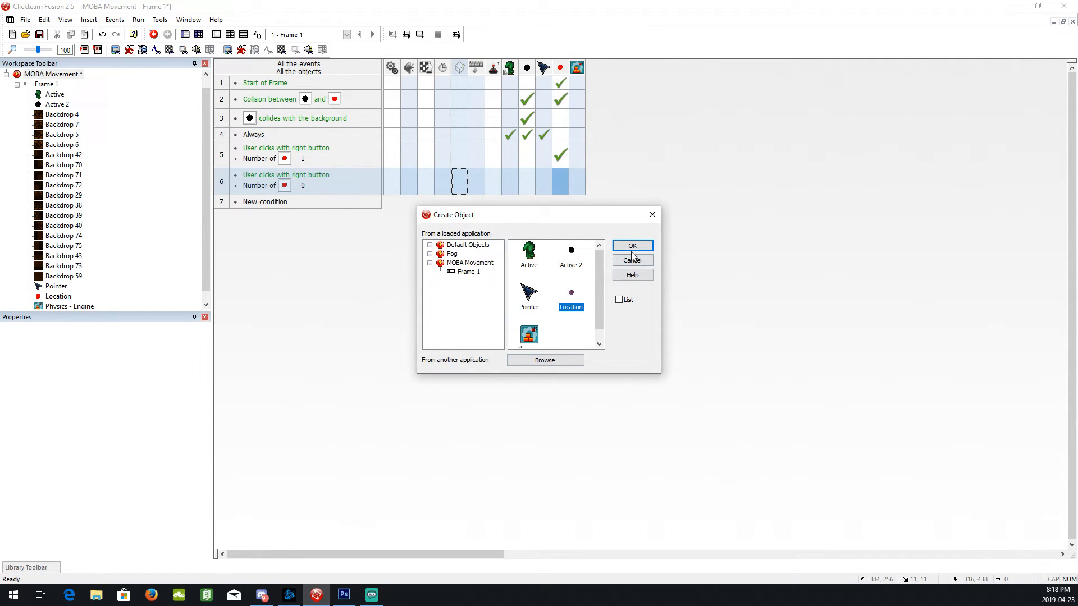
left_click(631, 246)
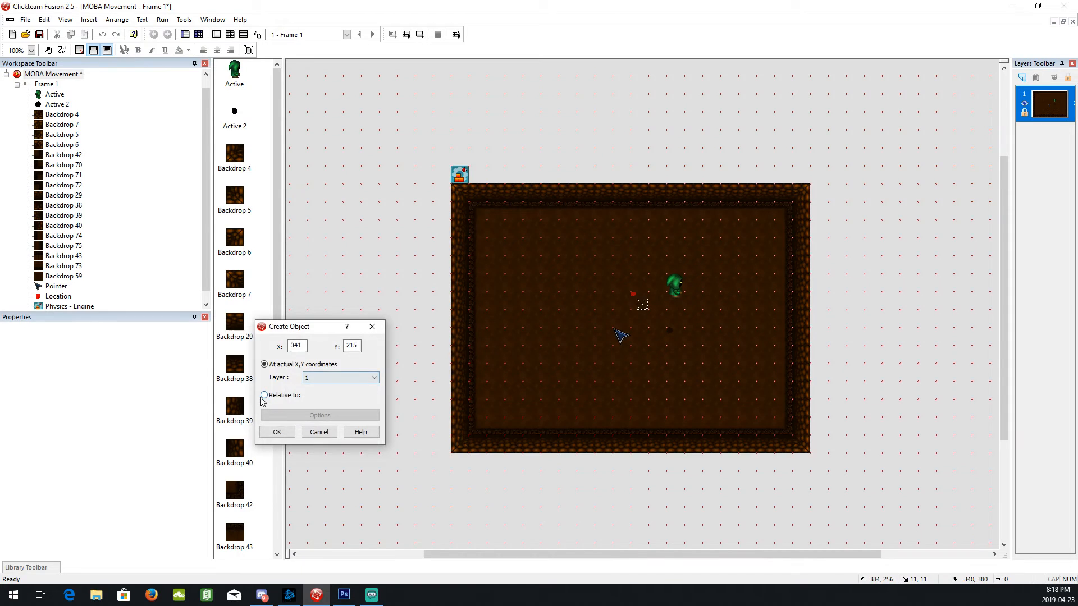
left_click(276, 431)
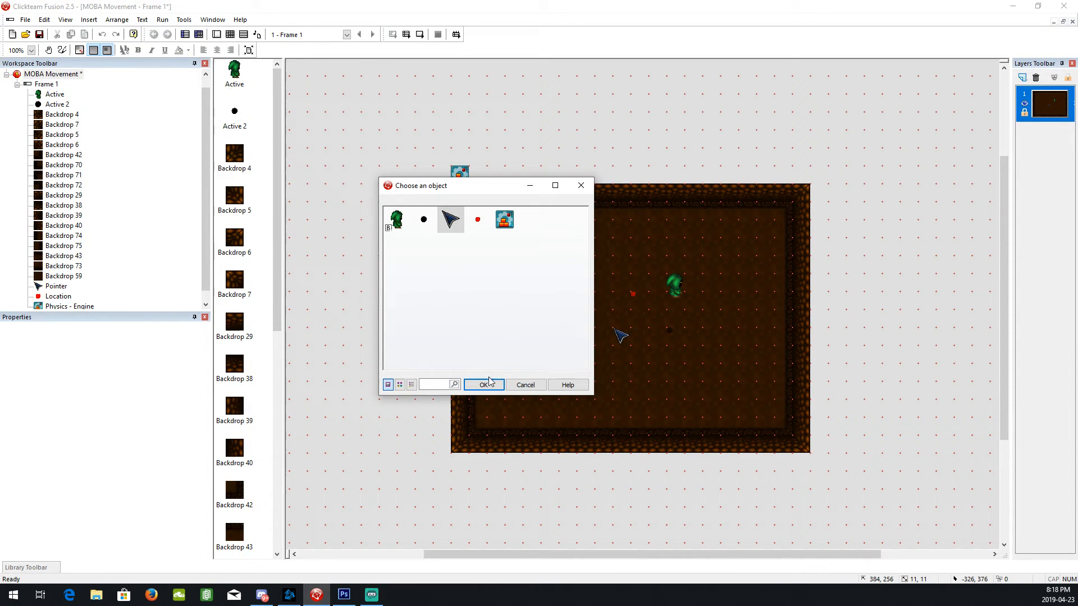
left_click(482, 384)
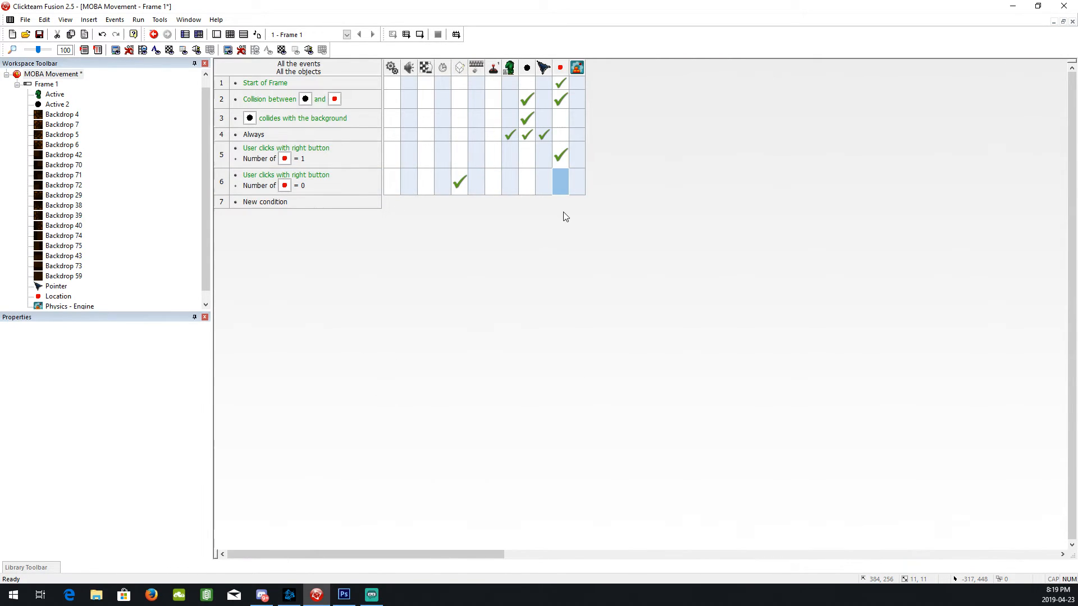
mouse_move(544, 220)
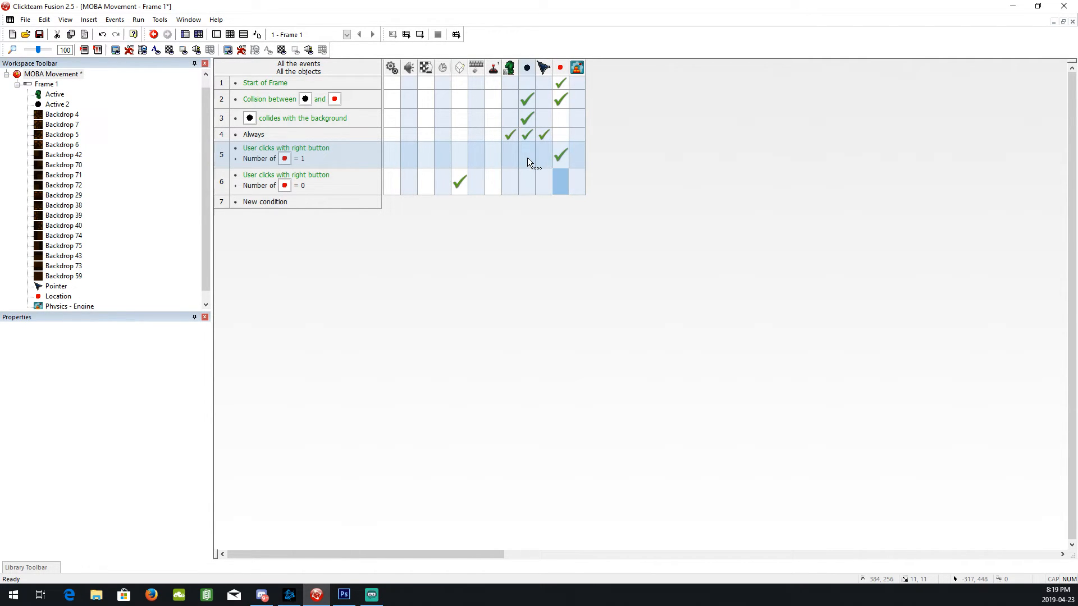
Set the ball's movement speed to 30 in event 5 and copy that action to event 6.
right_click(560, 155)
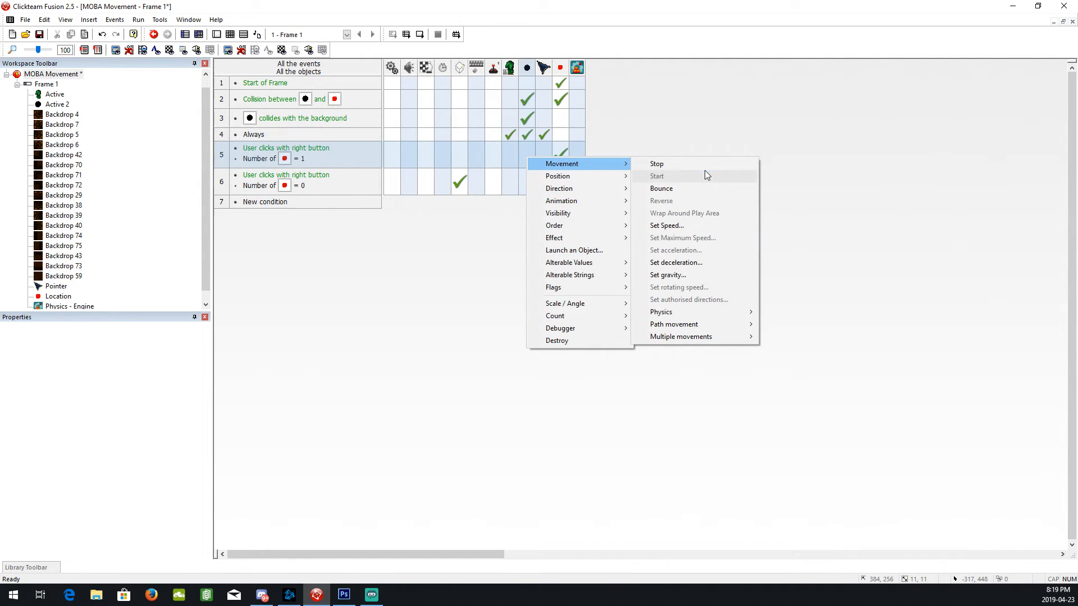
left_click(665, 226)
type("30")
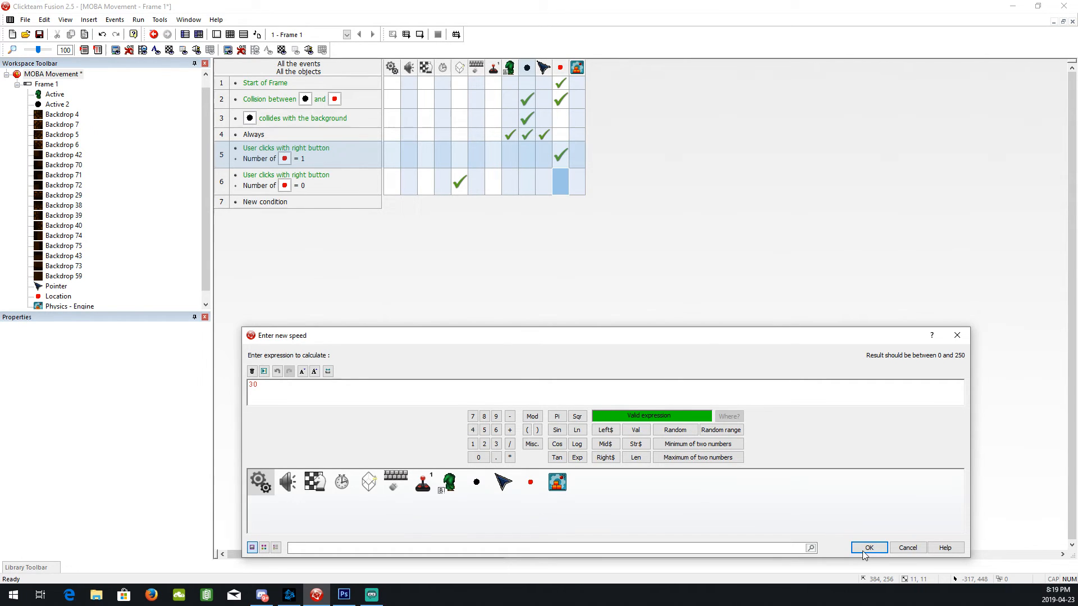
left_click(868, 547)
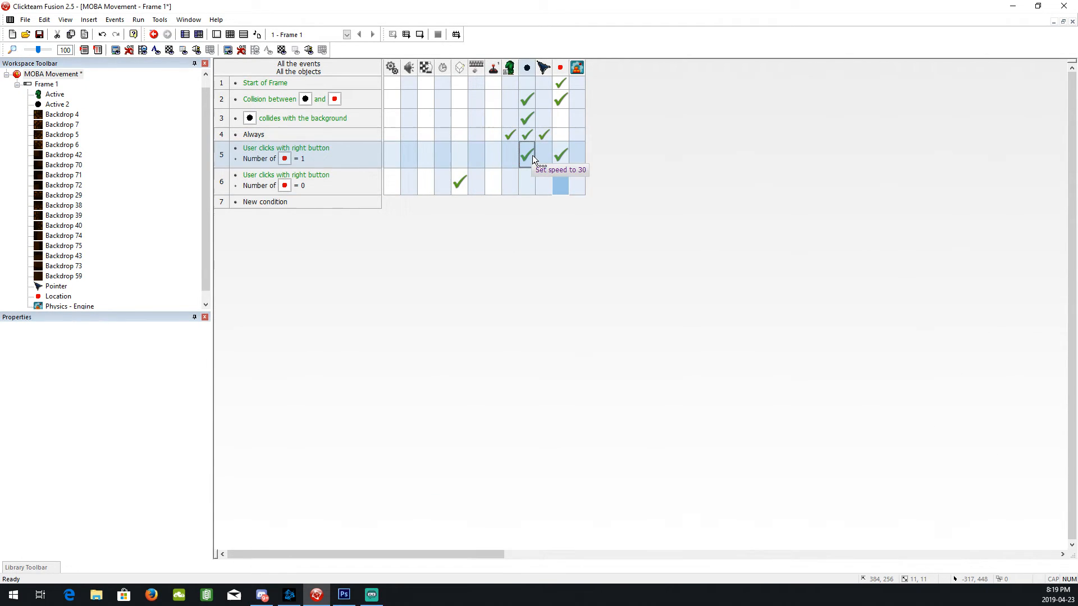
left_click(525, 182)
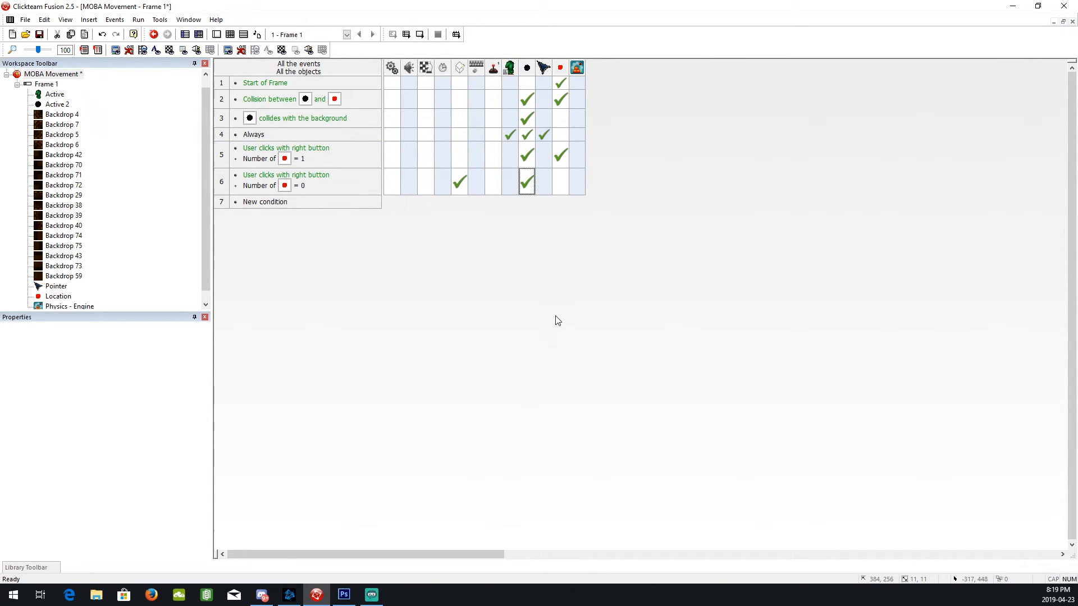
mouse_move(544, 225)
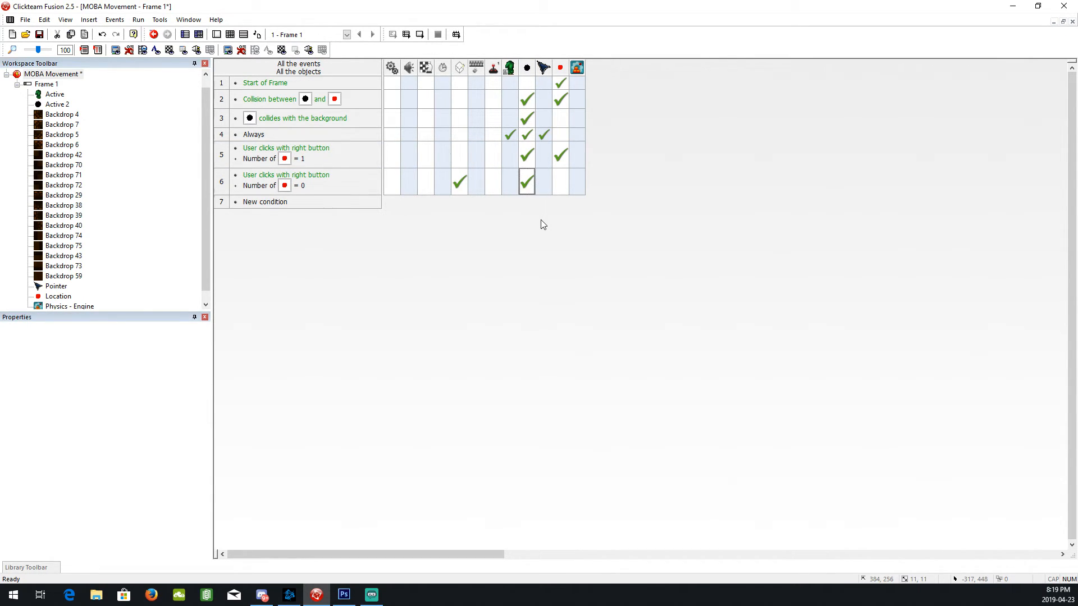
mouse_move(540, 227)
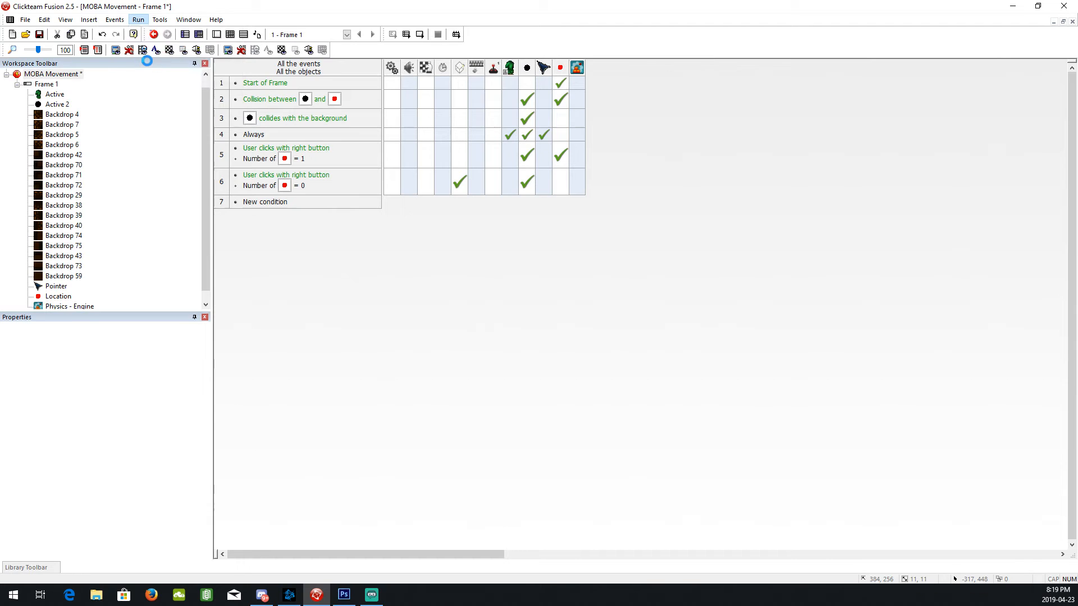
left_click(137, 34)
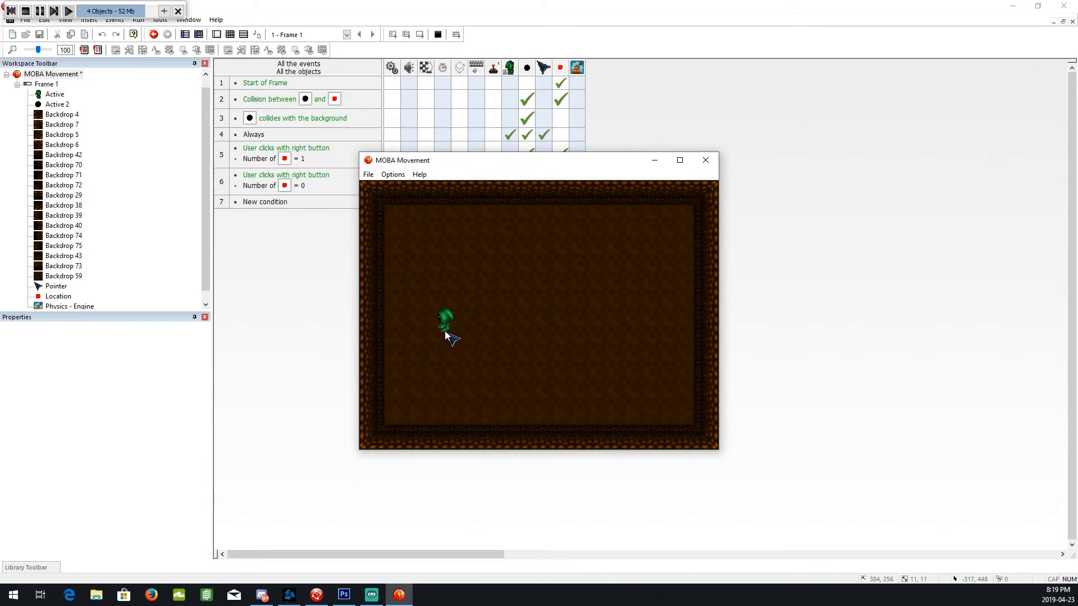
mouse_move(612, 437)
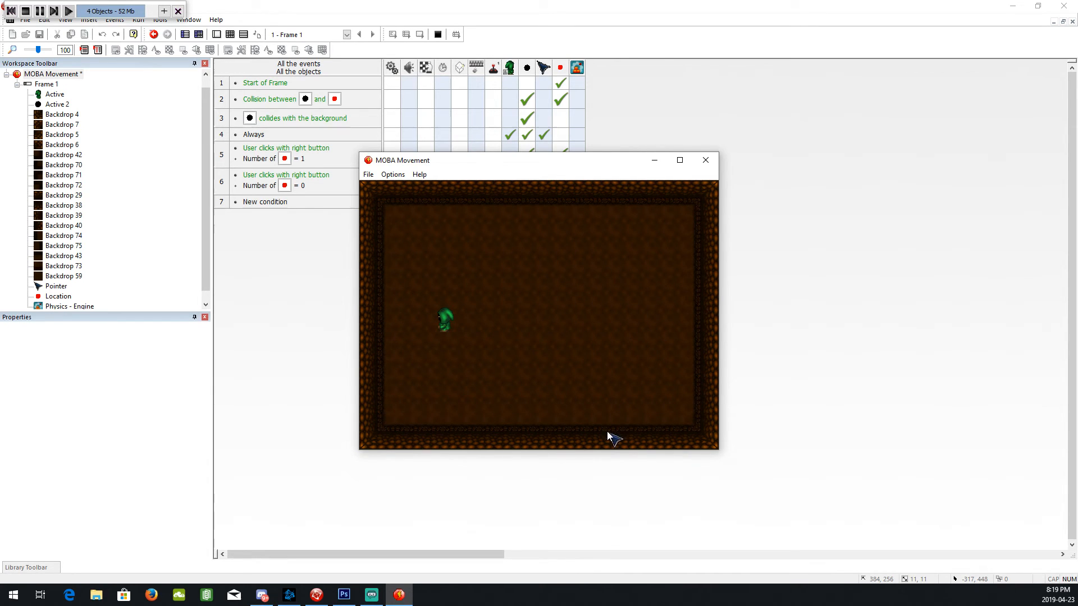
right_click(612, 440)
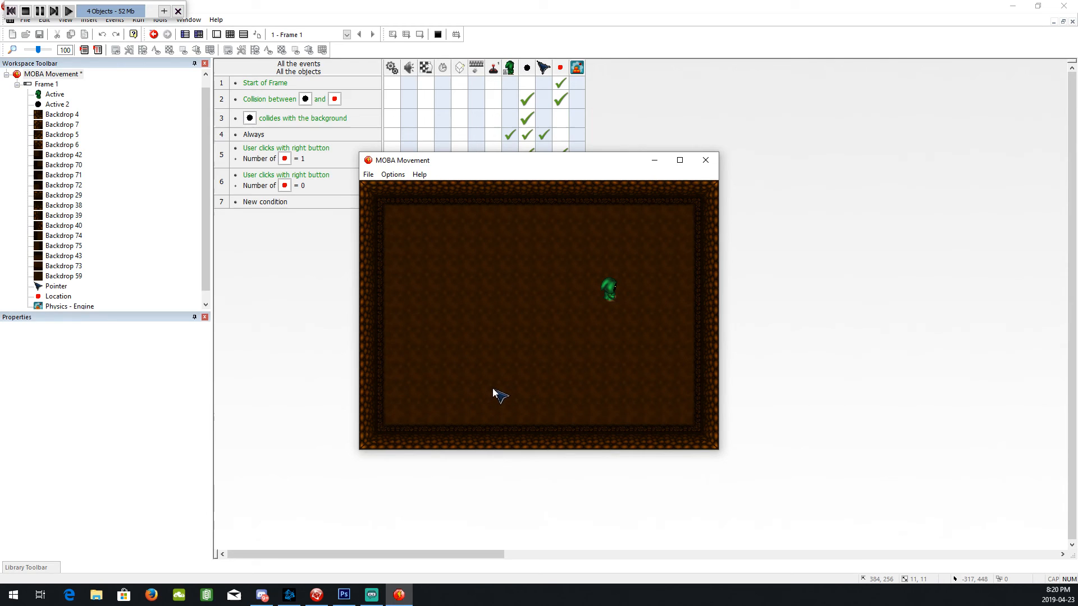
right_click(502, 394)
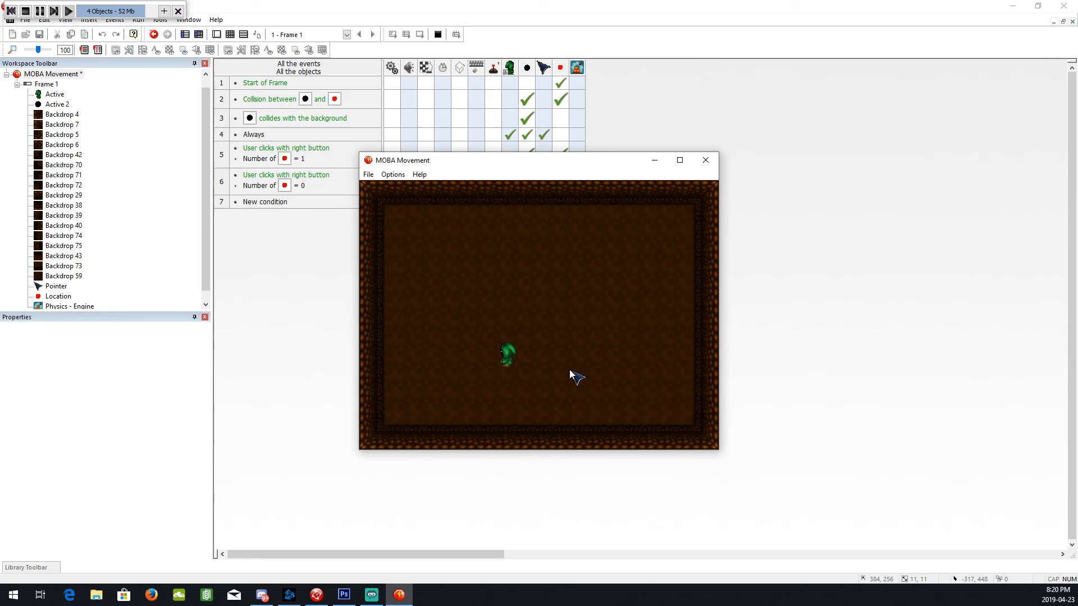
left_click(704, 159)
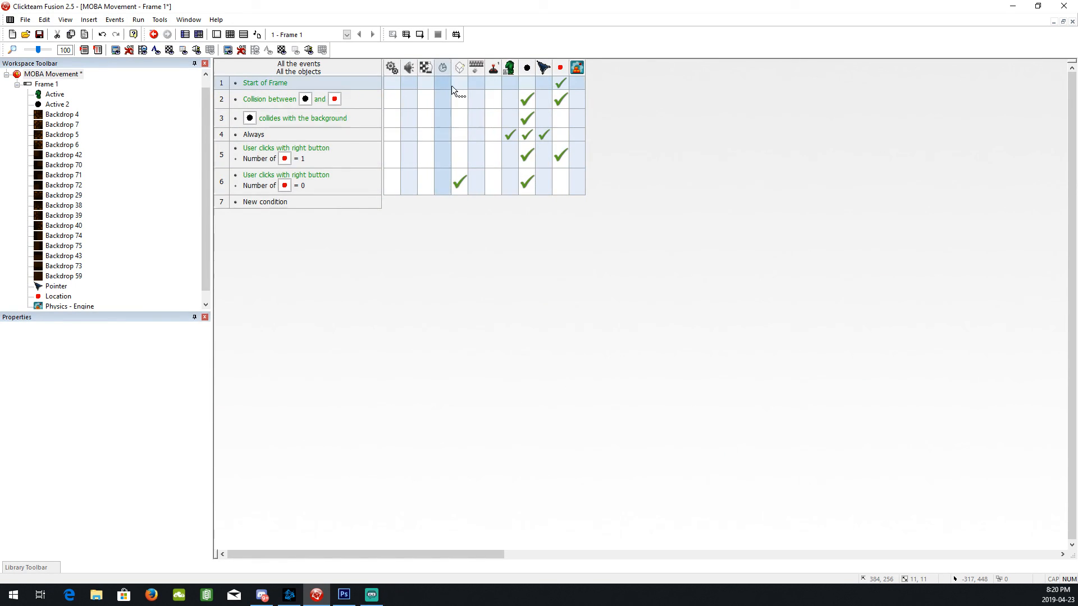
Add a mouse/keyboard action to Start of Frame and run the frame preview.
left_click(475, 82)
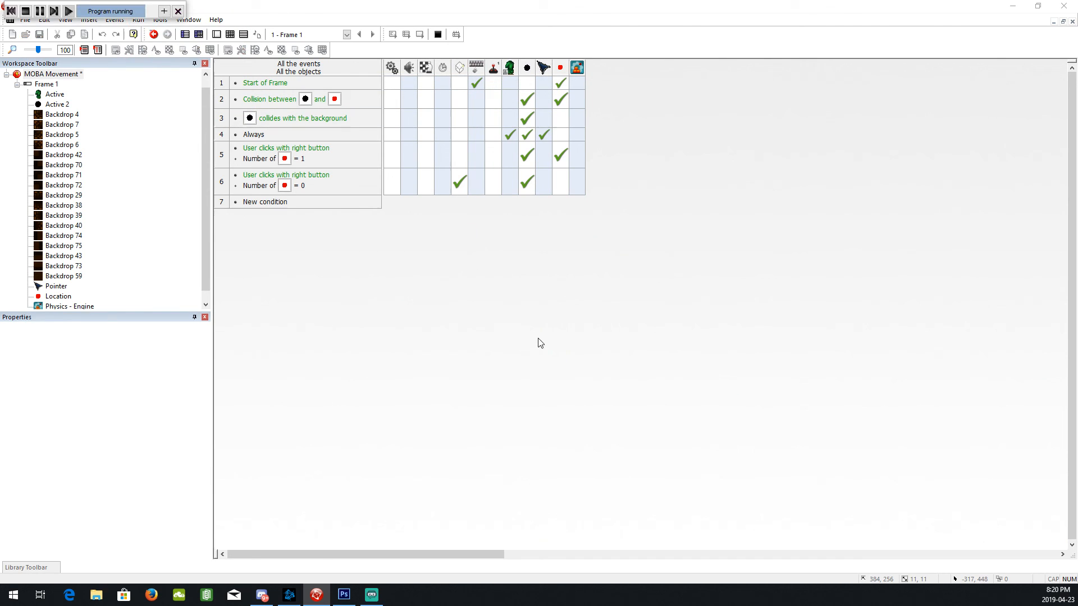
left_click(68, 10)
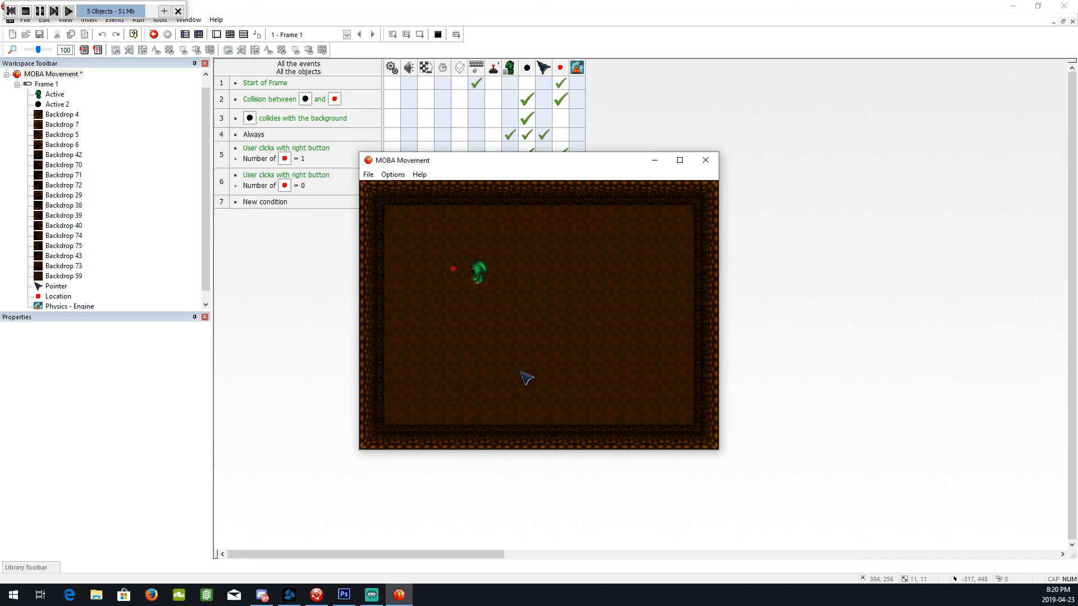